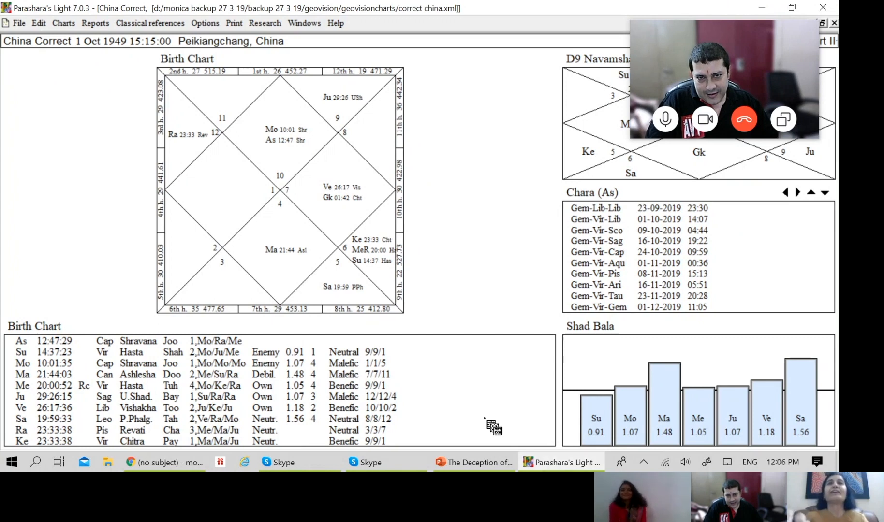
{"action": "mouse_move", "coordinate": [475, 248]}
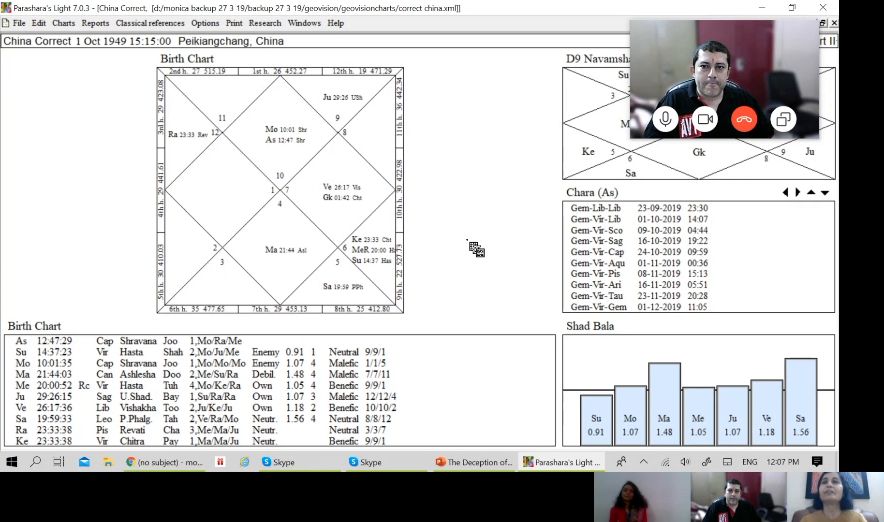
{"action": "mouse_move", "coordinate": [265, 123]}
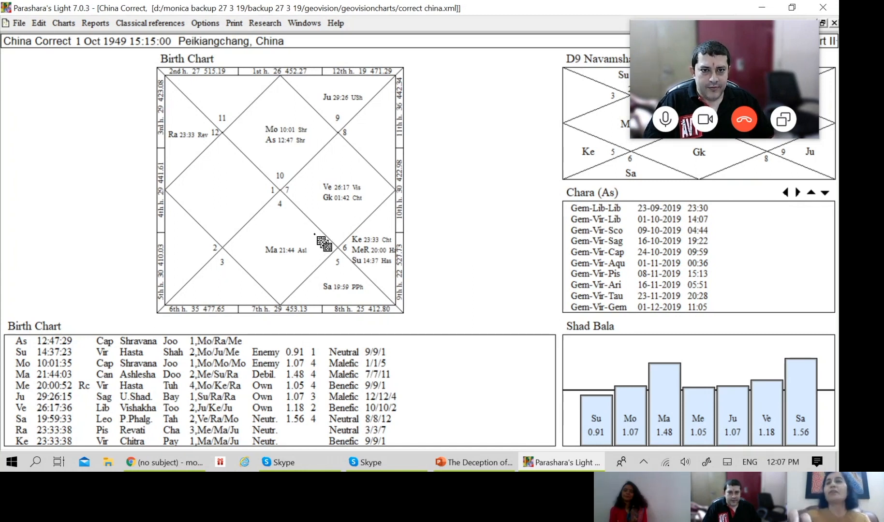
{"action": "mouse_move", "coordinate": [298, 172]}
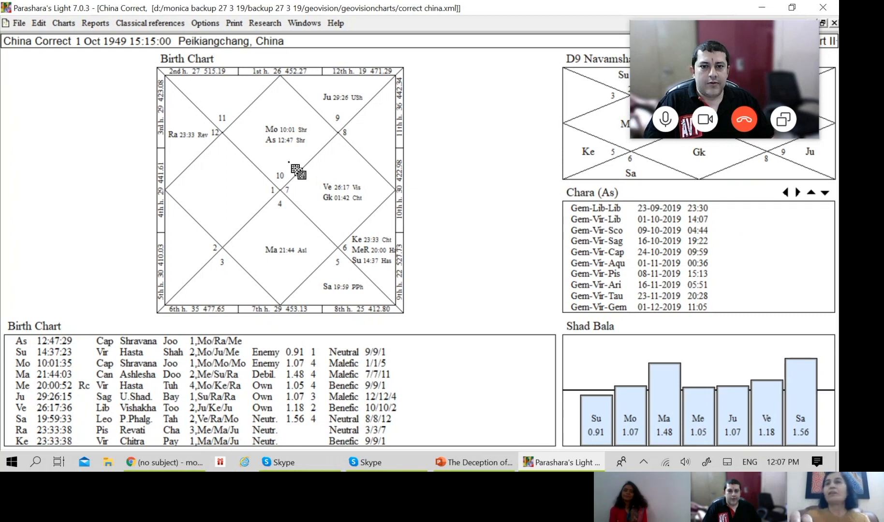
{"action": "mouse_move", "coordinate": [305, 183]}
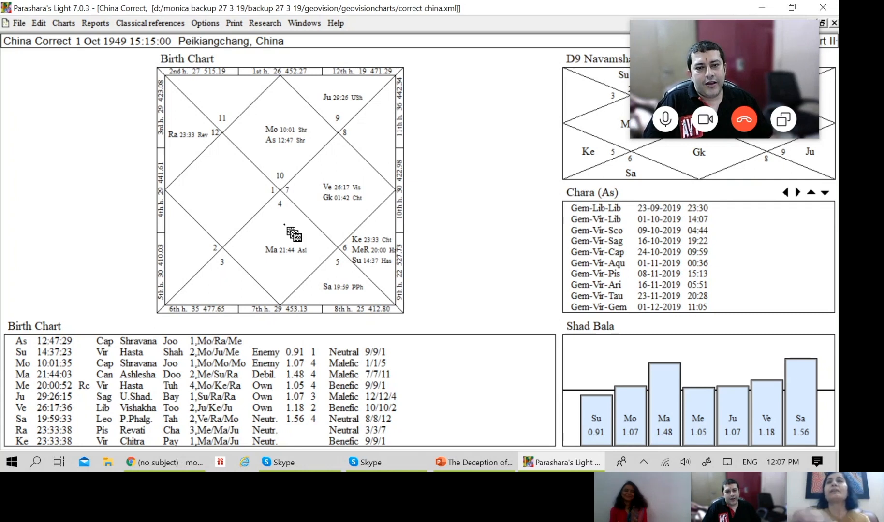
{"action": "mouse_move", "coordinate": [364, 209]}
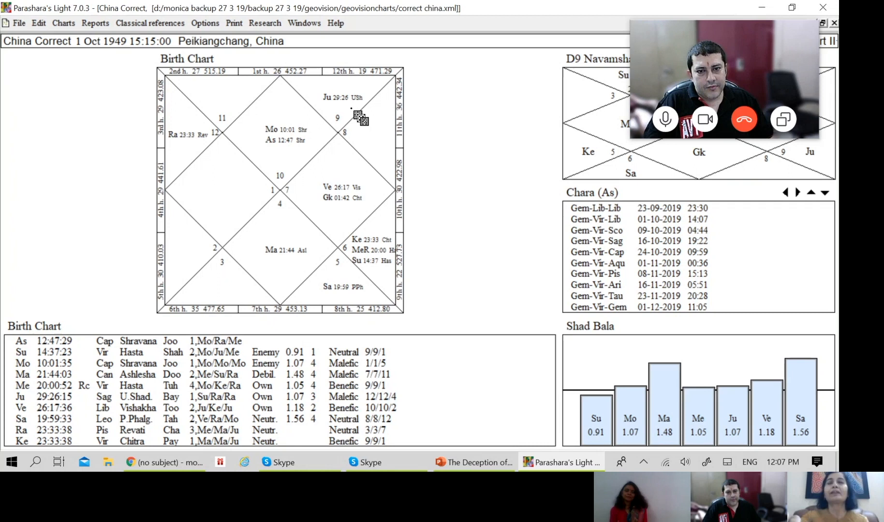
{"action": "mouse_move", "coordinate": [381, 147]}
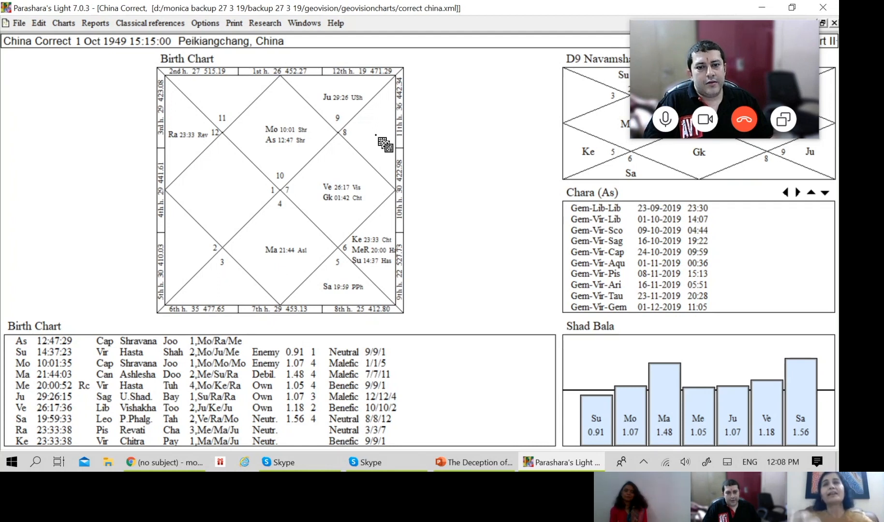
{"action": "mouse_move", "coordinate": [290, 270]}
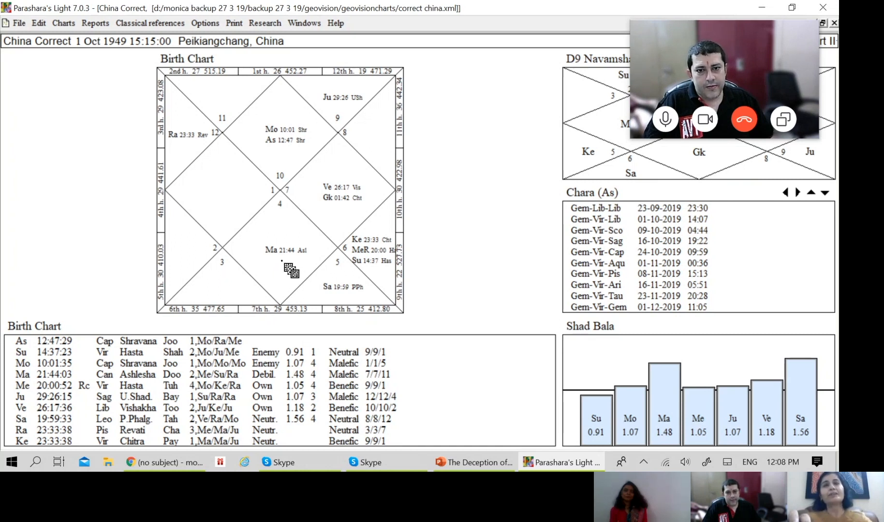
{"action": "mouse_move", "coordinate": [292, 272]}
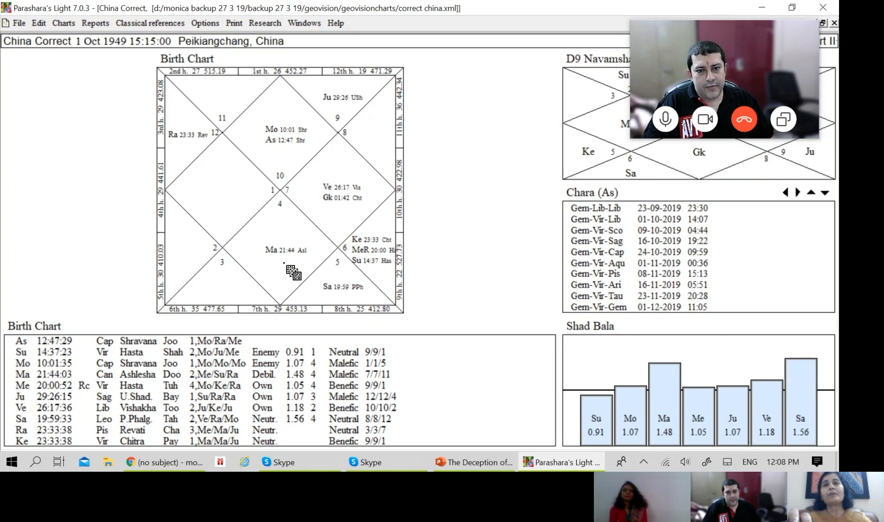
{"action": "mouse_move", "coordinate": [301, 206]}
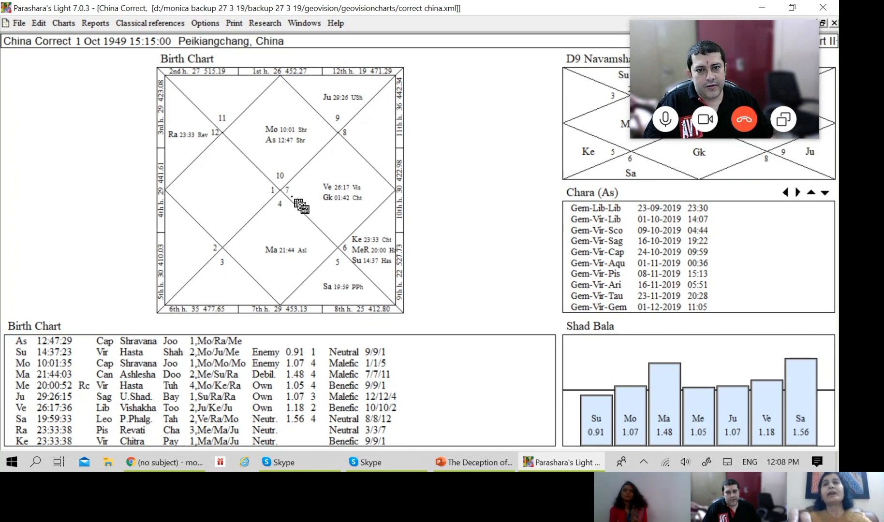
{"action": "mouse_move", "coordinate": [300, 250]}
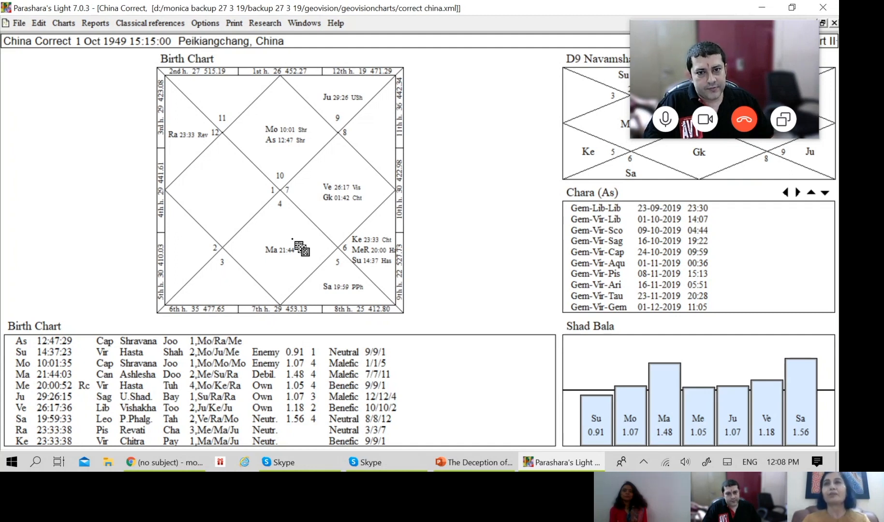
{"action": "mouse_move", "coordinate": [364, 260]}
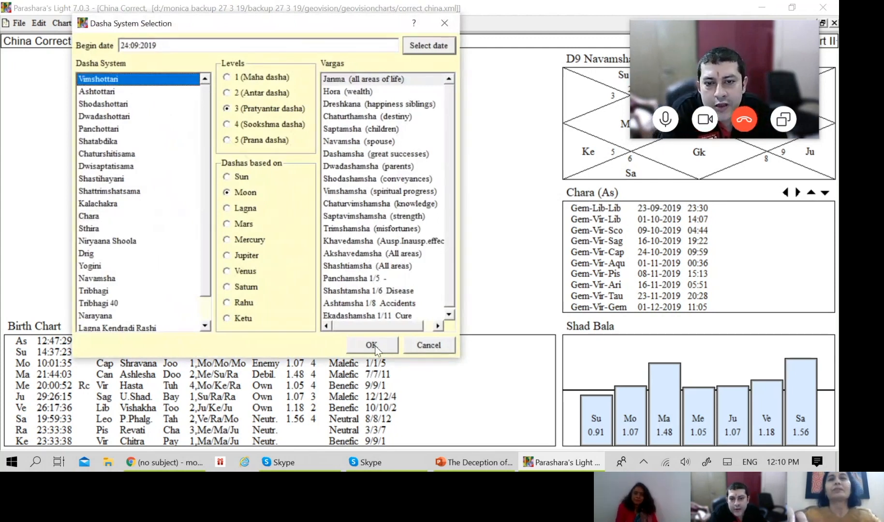
Apply the three-level Vimshottari dasha settings, starting the table at Me-Me-Me 24-09-2019
{"action": "left_click", "coordinate": [371, 345]}
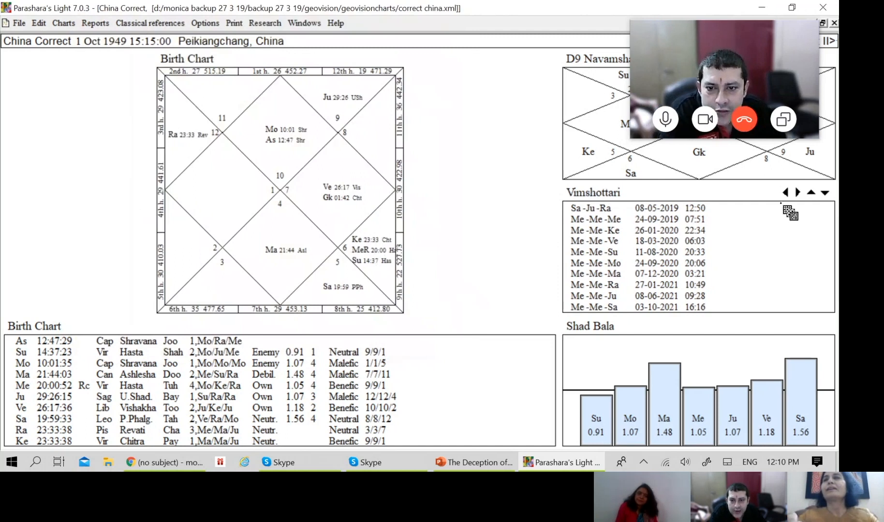
Reduce the Vimshottari dasha table to two levels, Me-Me from 24-09-2019 through Me-Sa 2034
{"action": "left_click", "coordinate": [784, 193]}
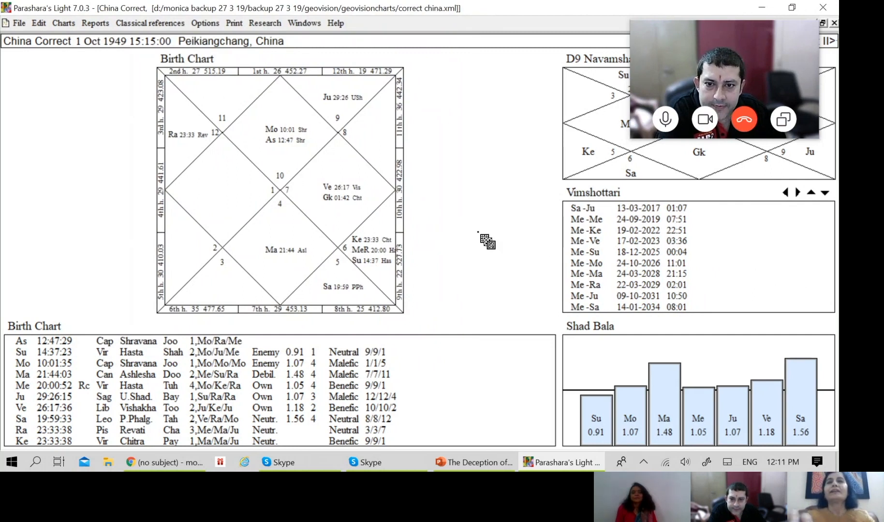
{"action": "mouse_move", "coordinate": [525, 256]}
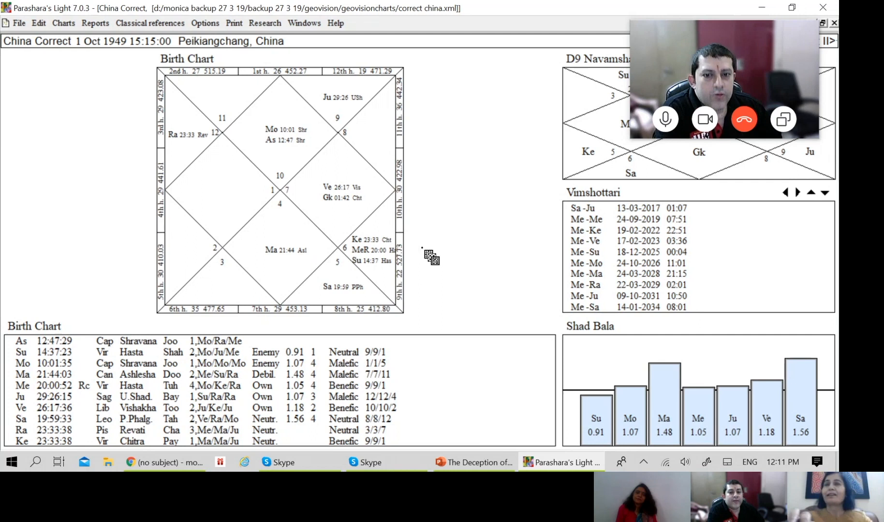
{"action": "mouse_move", "coordinate": [403, 291]}
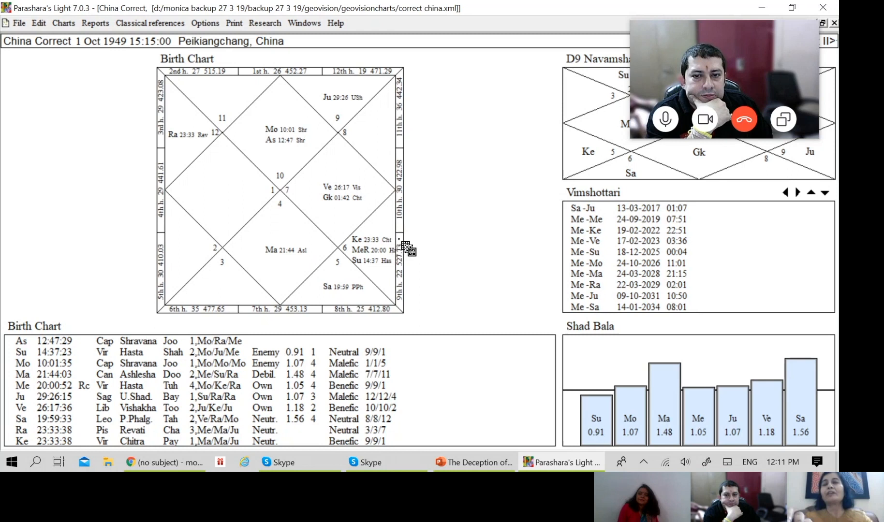
{"action": "mouse_move", "coordinate": [409, 250]}
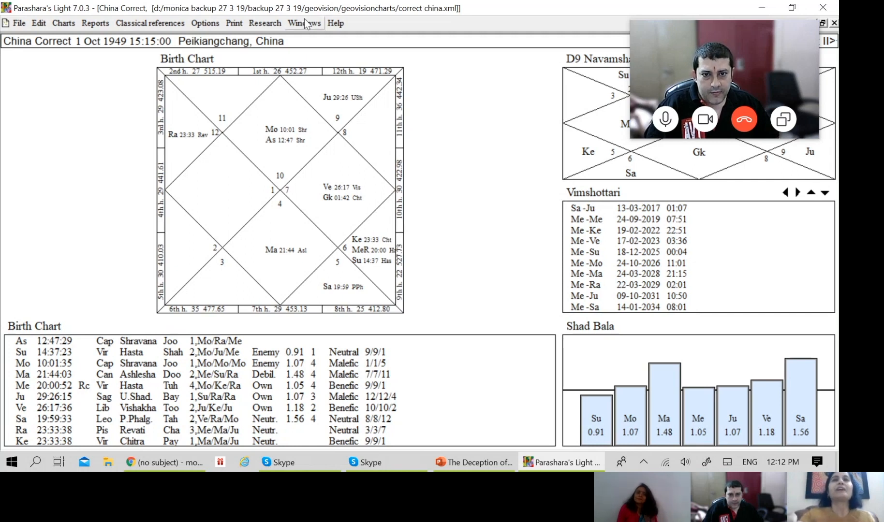
{"action": "left_click", "coordinate": [303, 23]}
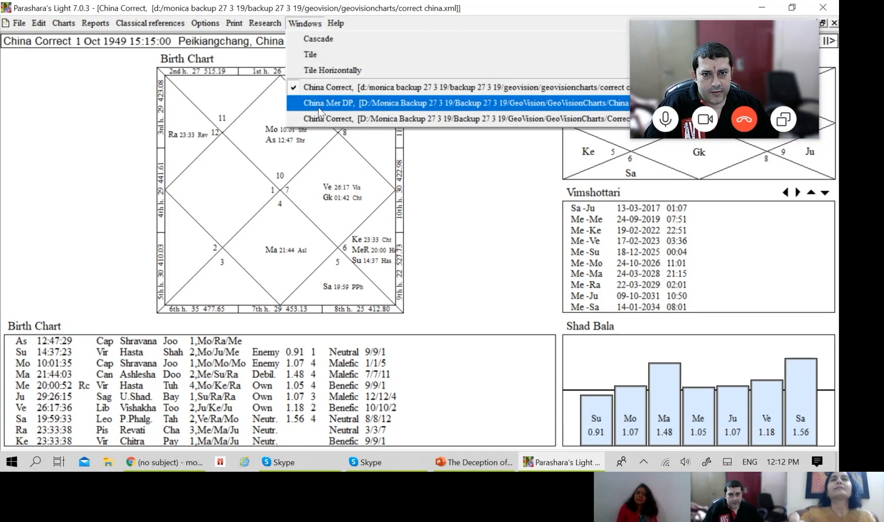
{"action": "left_click", "coordinate": [329, 103]}
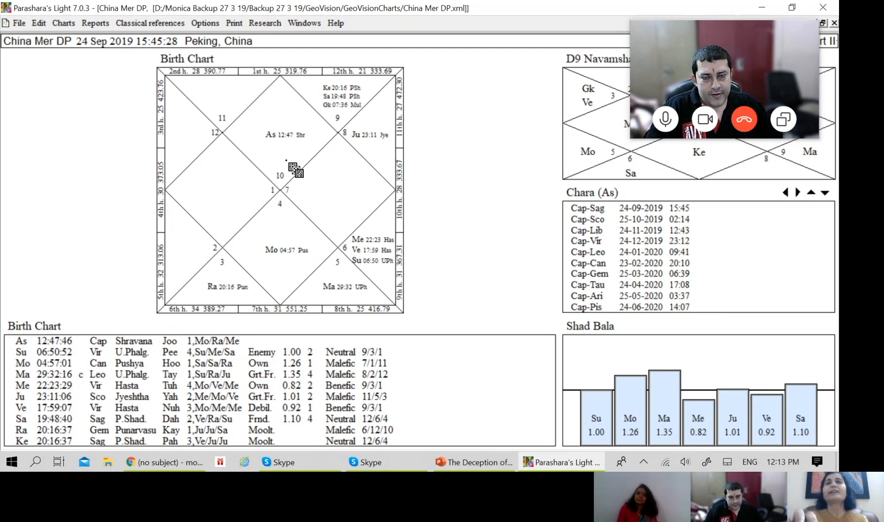
{"action": "mouse_move", "coordinate": [364, 105]}
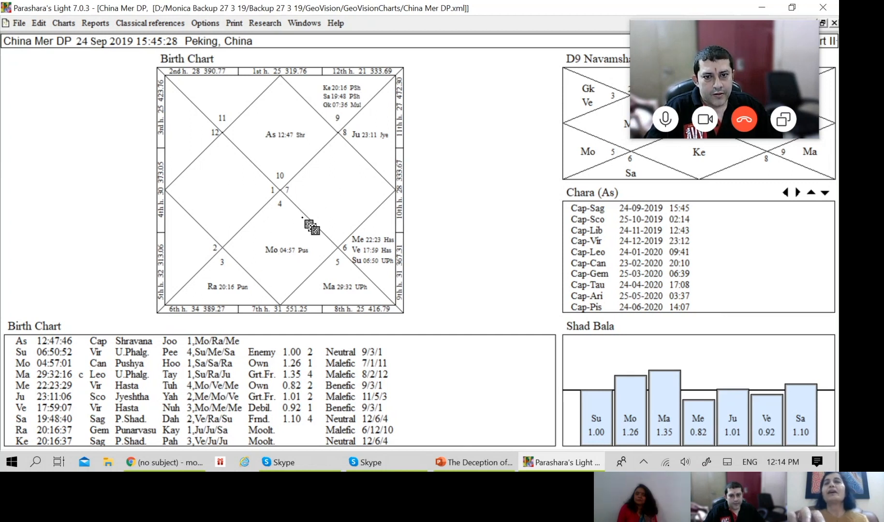
{"action": "mouse_move", "coordinate": [308, 248]}
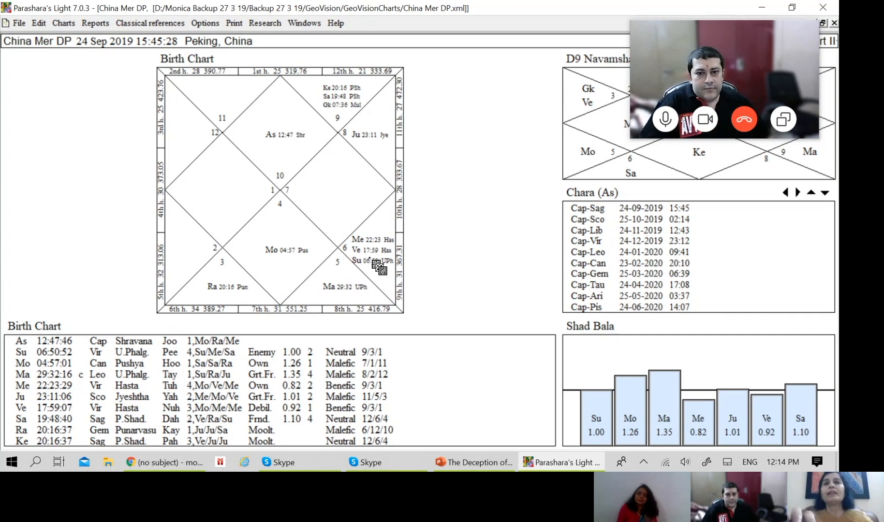
{"action": "mouse_move", "coordinate": [403, 251]}
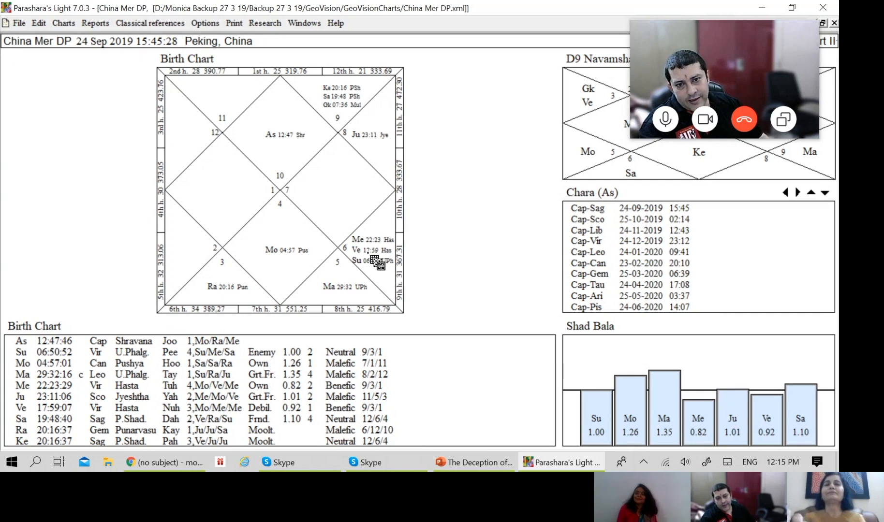
{"action": "mouse_move", "coordinate": [395, 279]}
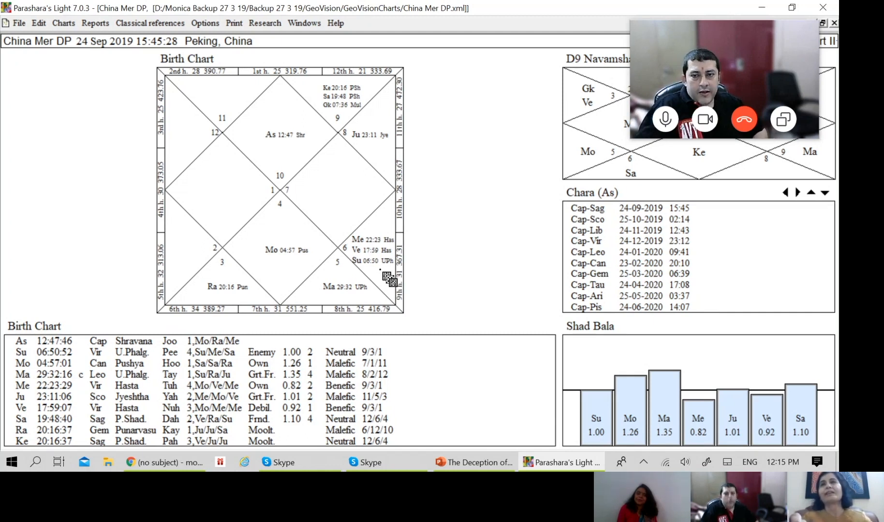
{"action": "mouse_move", "coordinate": [369, 277]}
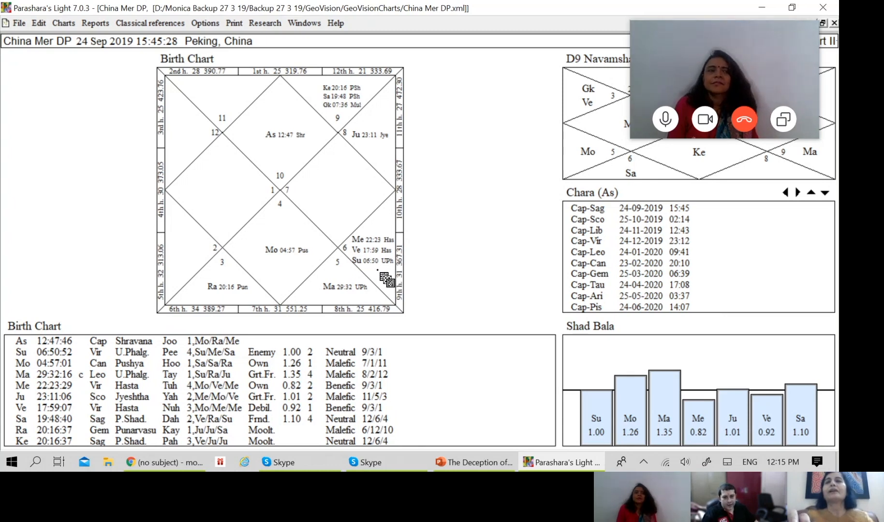
{"action": "mouse_move", "coordinate": [457, 271]}
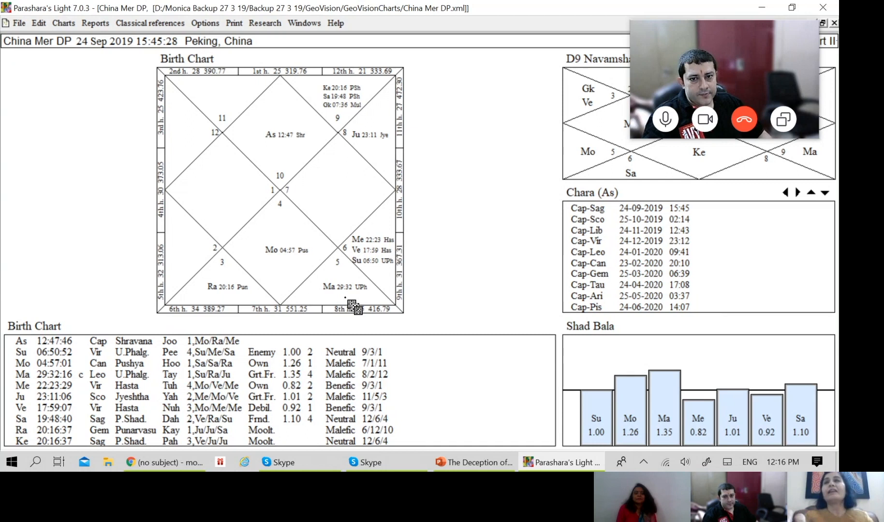
{"action": "mouse_move", "coordinate": [427, 269]}
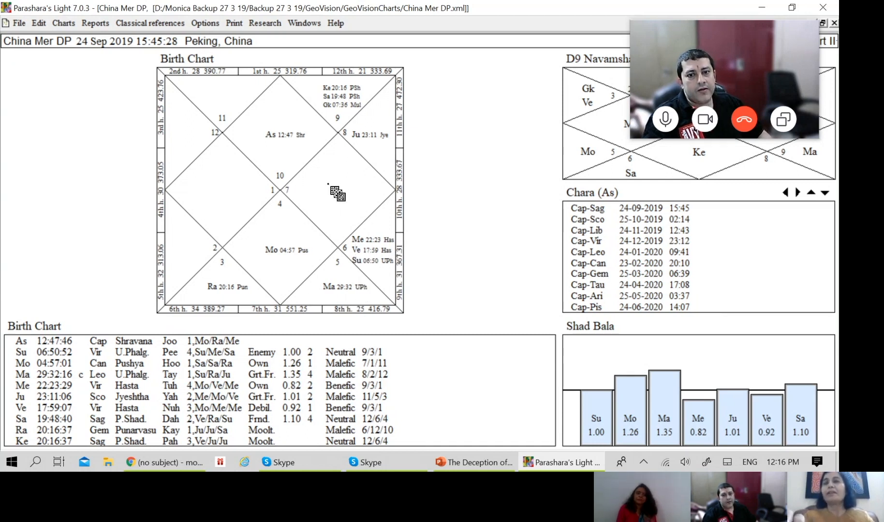
{"action": "mouse_move", "coordinate": [376, 271]}
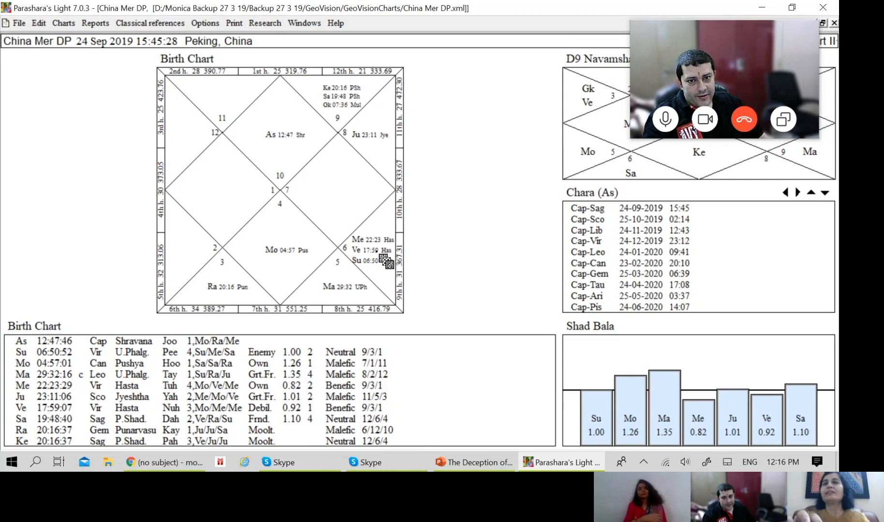
{"action": "mouse_move", "coordinate": [272, 252]}
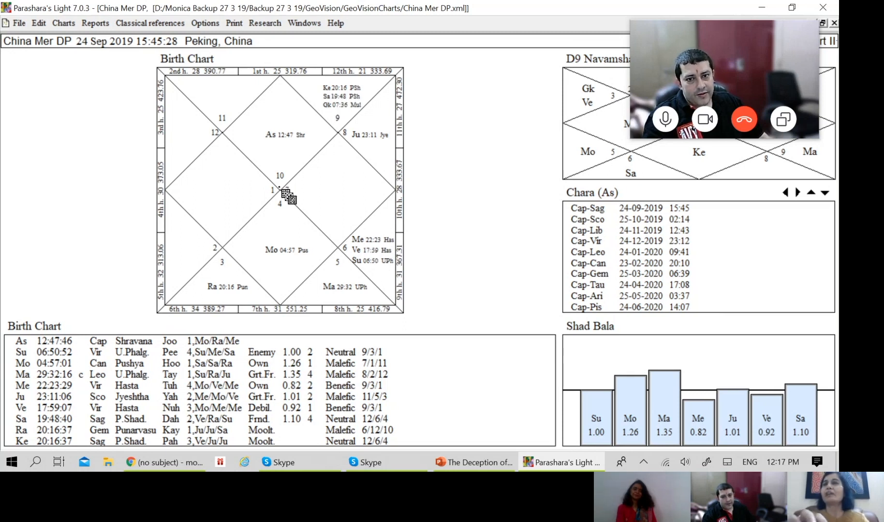
{"action": "mouse_move", "coordinate": [394, 274]}
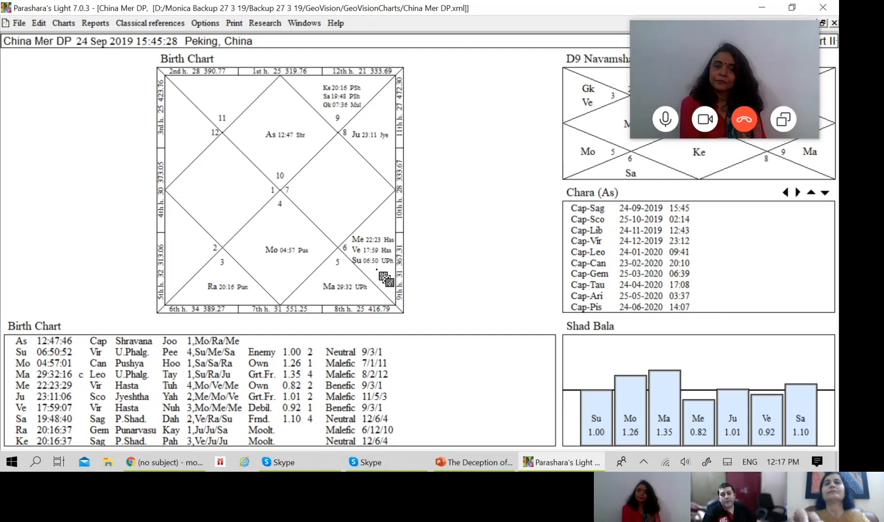
{"action": "mouse_move", "coordinate": [387, 277]}
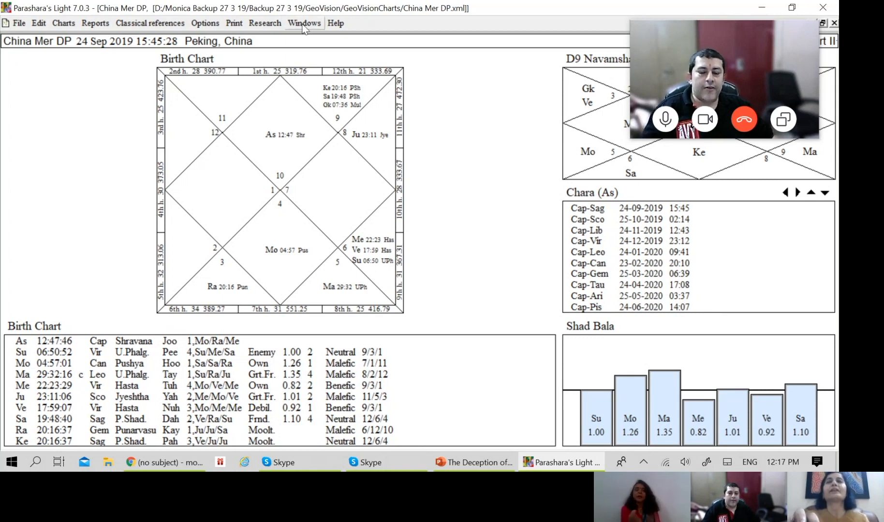
Show the list of open chart windows, with China Correct and China Mer DP
{"action": "left_click", "coordinate": [303, 23]}
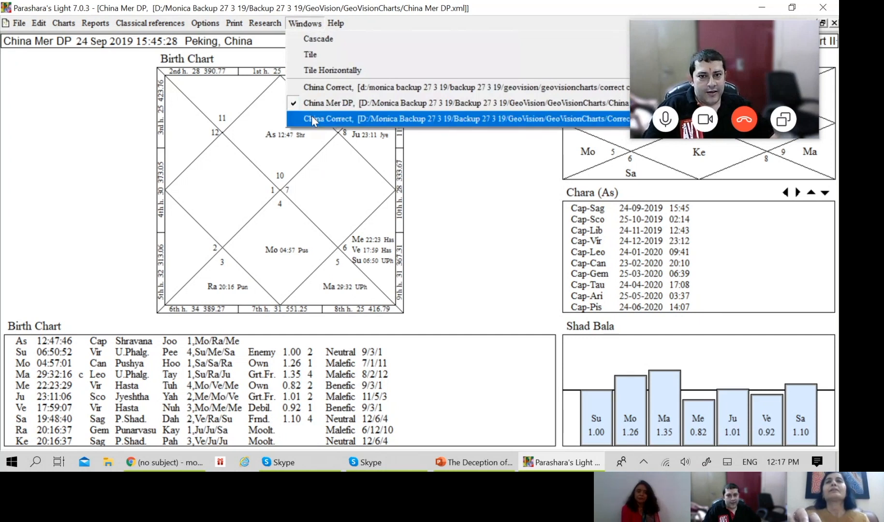
{"action": "mouse_move", "coordinate": [327, 87]}
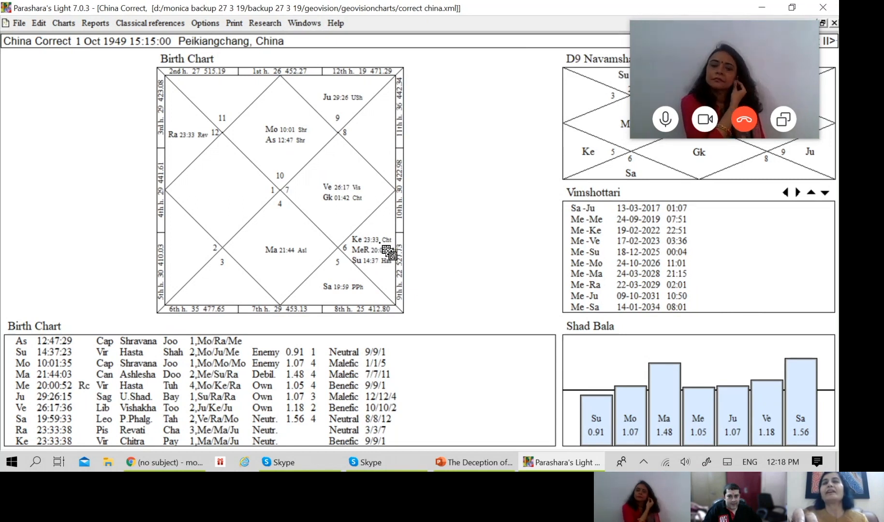
{"action": "mouse_move", "coordinate": [378, 288]}
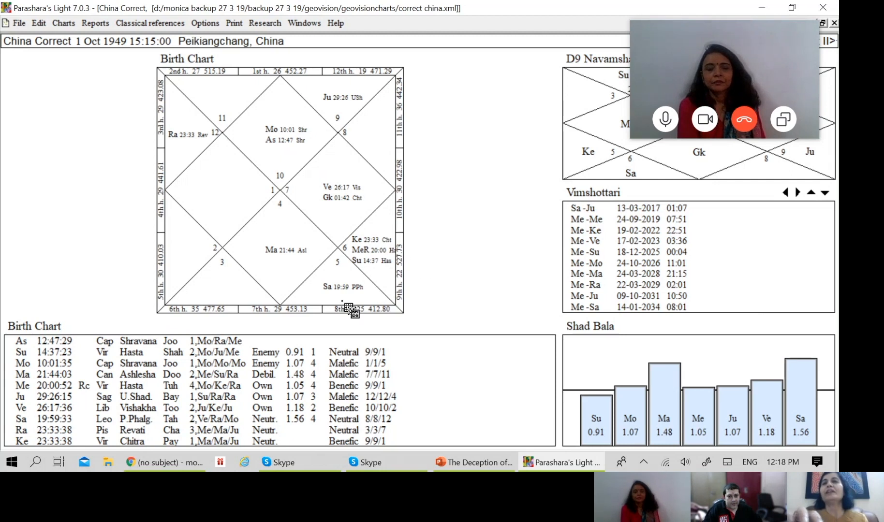
{"action": "mouse_move", "coordinate": [386, 272]}
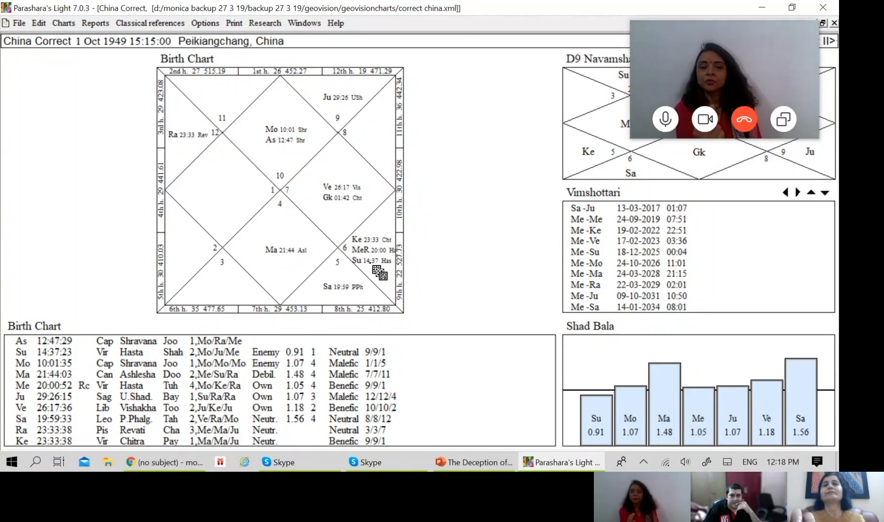
{"action": "mouse_move", "coordinate": [350, 200]}
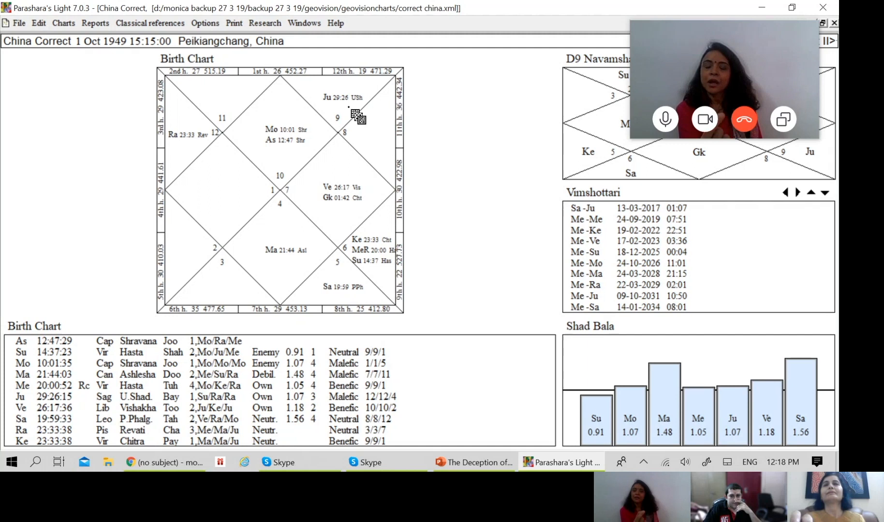
{"action": "mouse_move", "coordinate": [358, 262]}
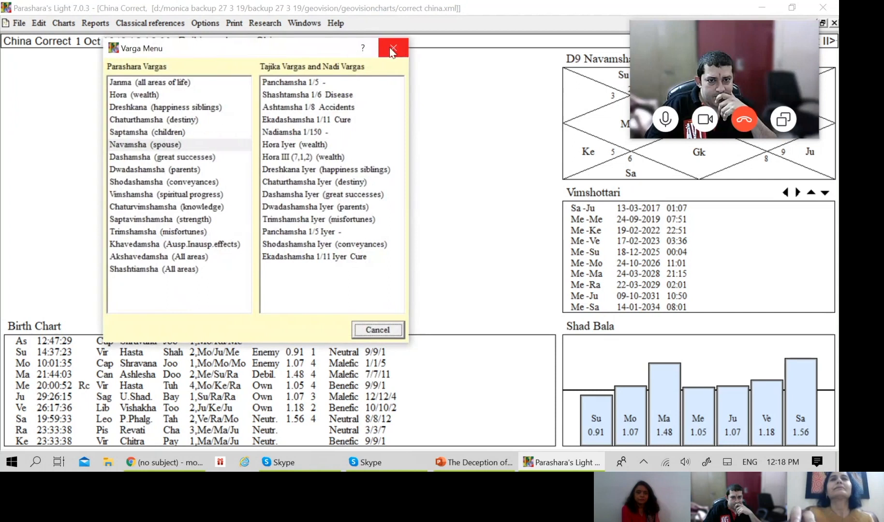
Show the birth chart's Samudaya Ashtakavarga bindu numbers in the top-right panel
{"action": "left_click", "coordinate": [393, 49]}
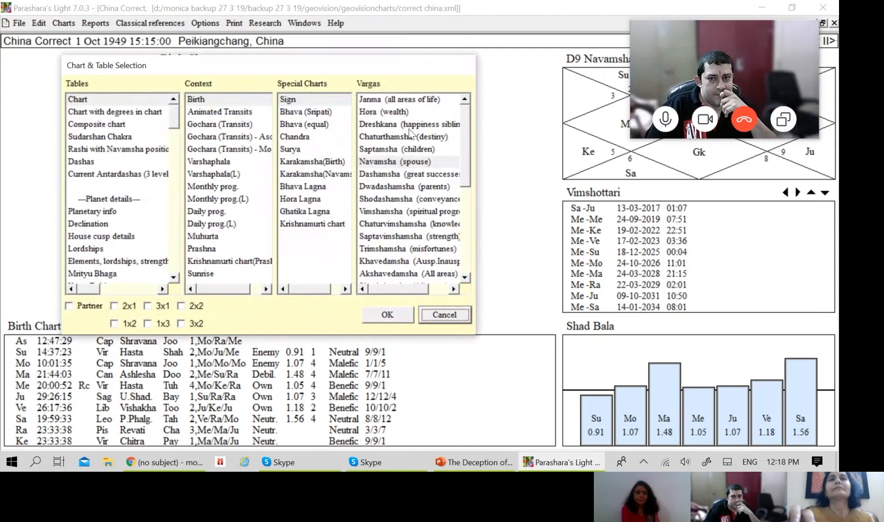
{"action": "mouse_move", "coordinate": [194, 148]}
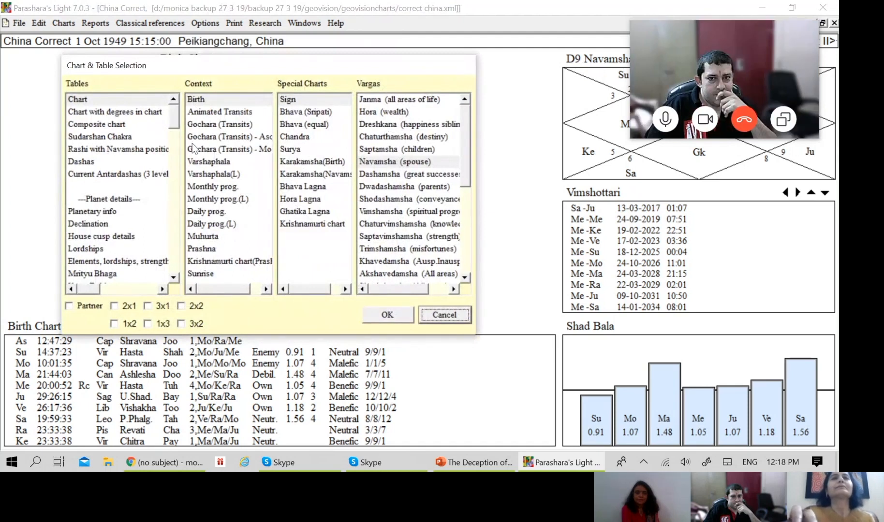
{"action": "scroll", "scroll_direction": "down", "scroll_amount": 3}
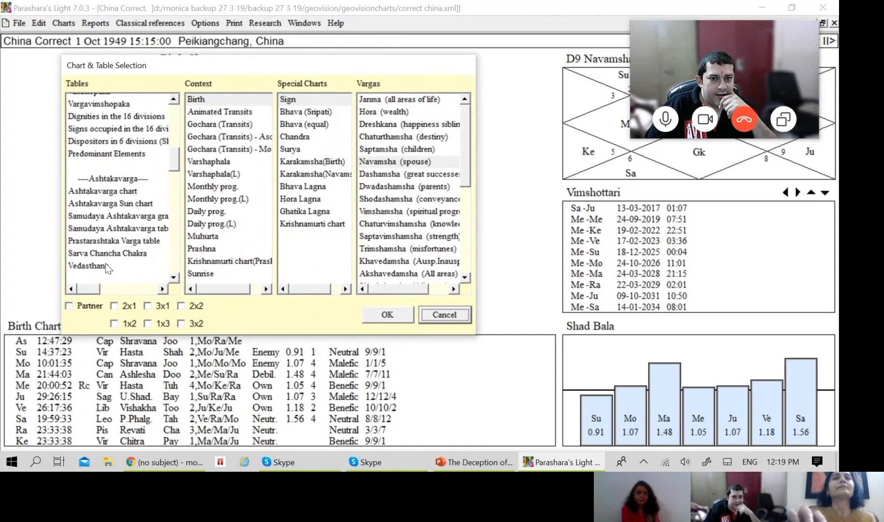
{"action": "mouse_move", "coordinate": [91, 247]}
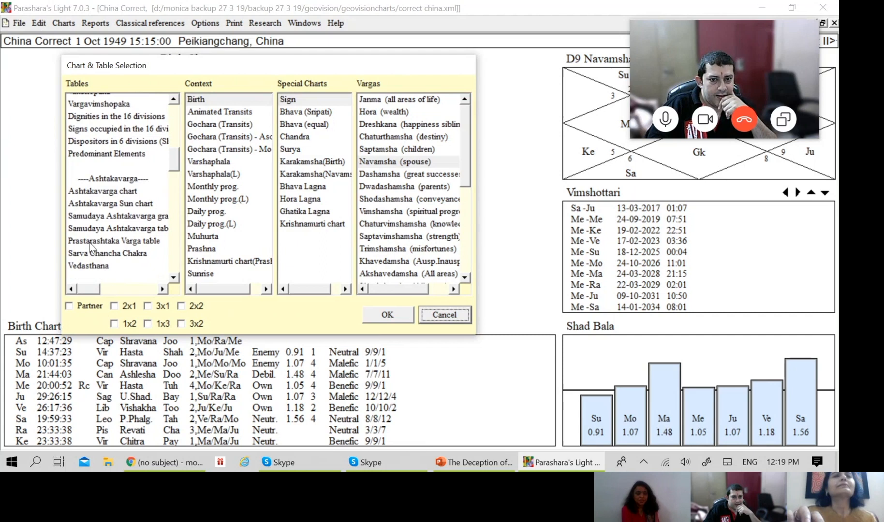
{"action": "left_click", "coordinate": [103, 190]}
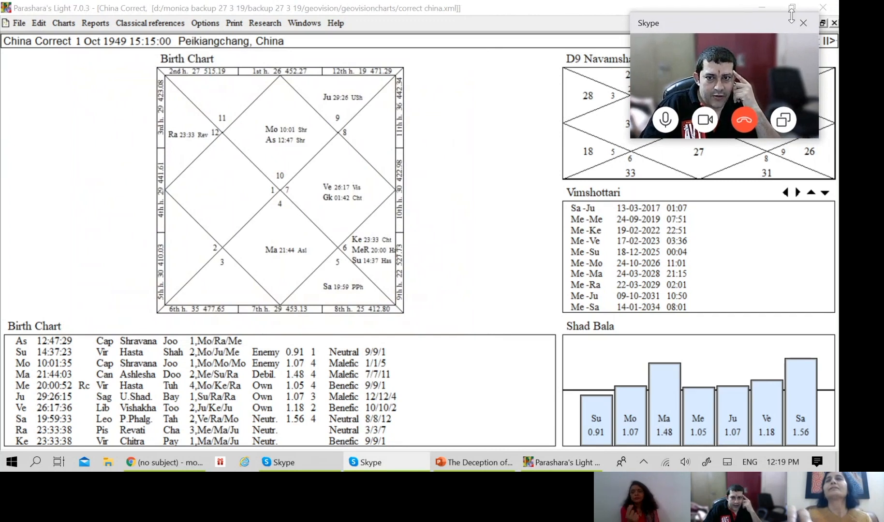
{"action": "left_click_drag", "start_coordinate": [721, 22], "coordinate": [653, 203]}
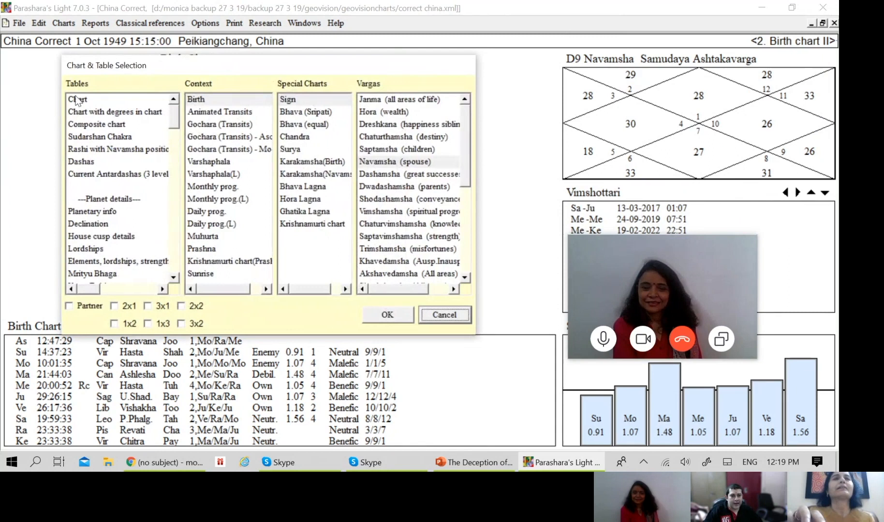
{"action": "left_click", "coordinate": [196, 99]}
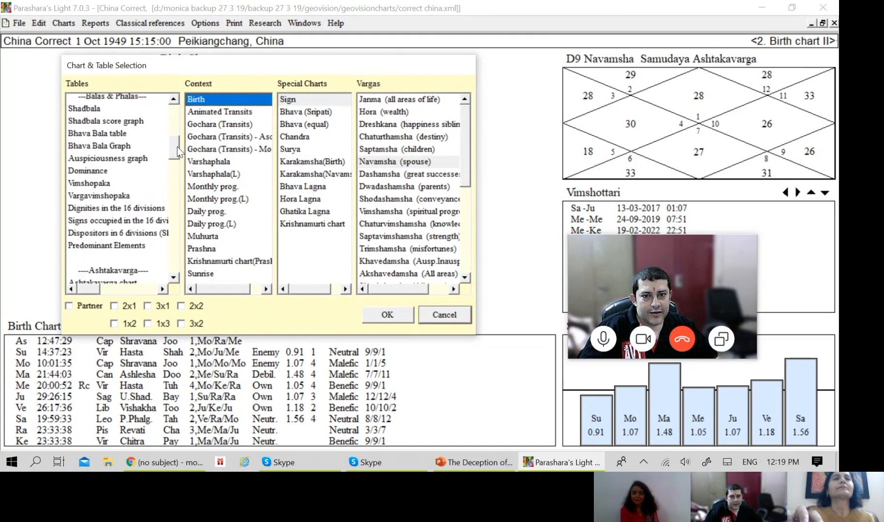
{"action": "left_click", "coordinate": [103, 211]}
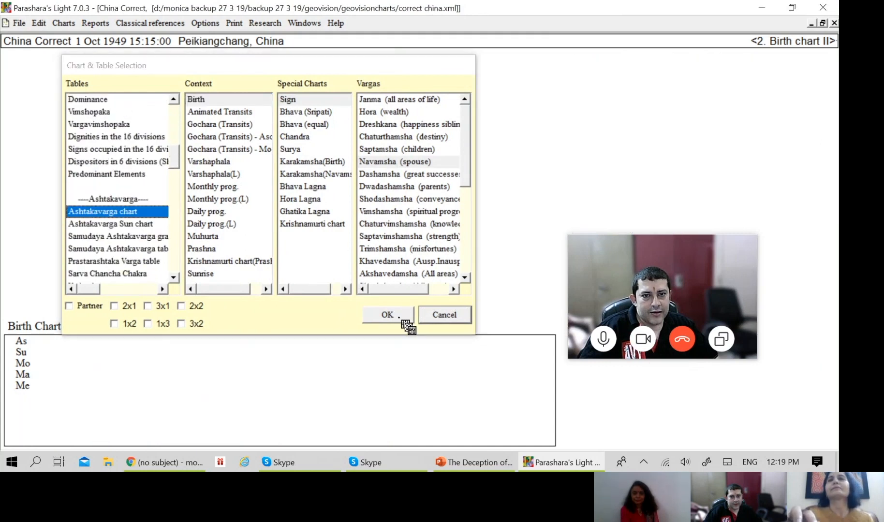
{"action": "left_click", "coordinate": [387, 315]}
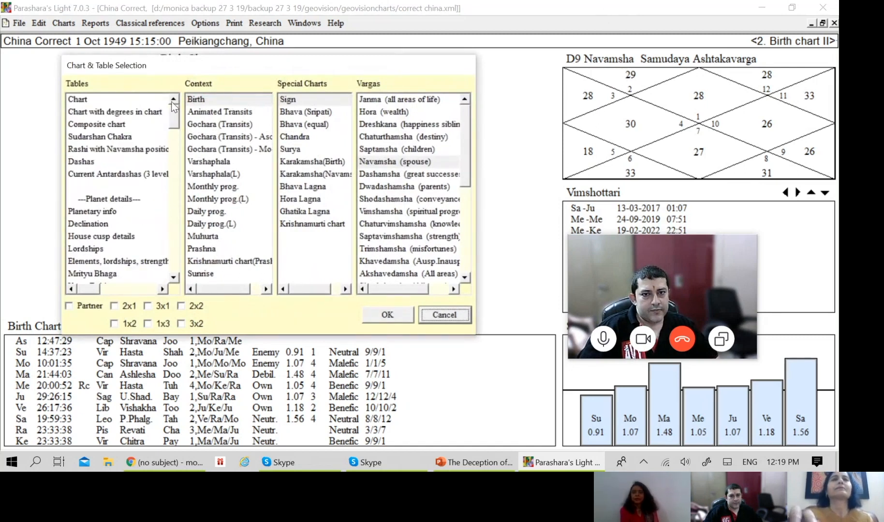
{"action": "left_click", "coordinate": [196, 99]}
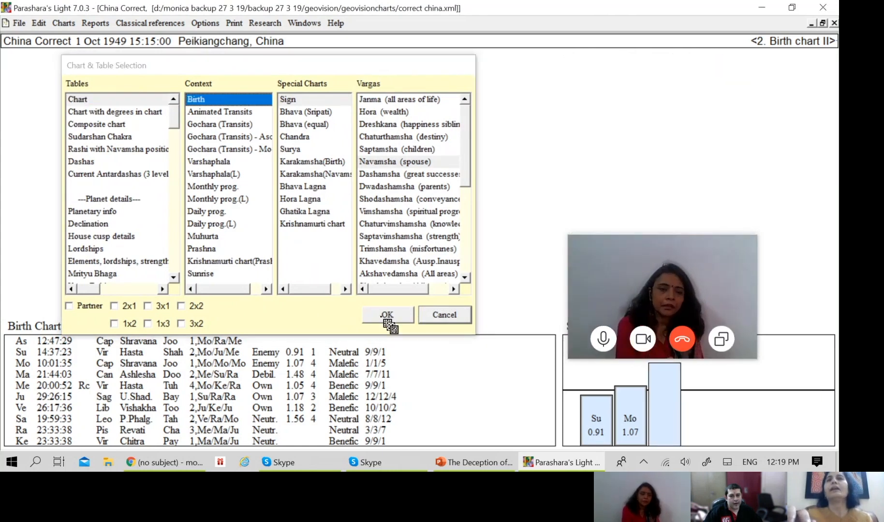
{"action": "left_click", "coordinate": [387, 315]}
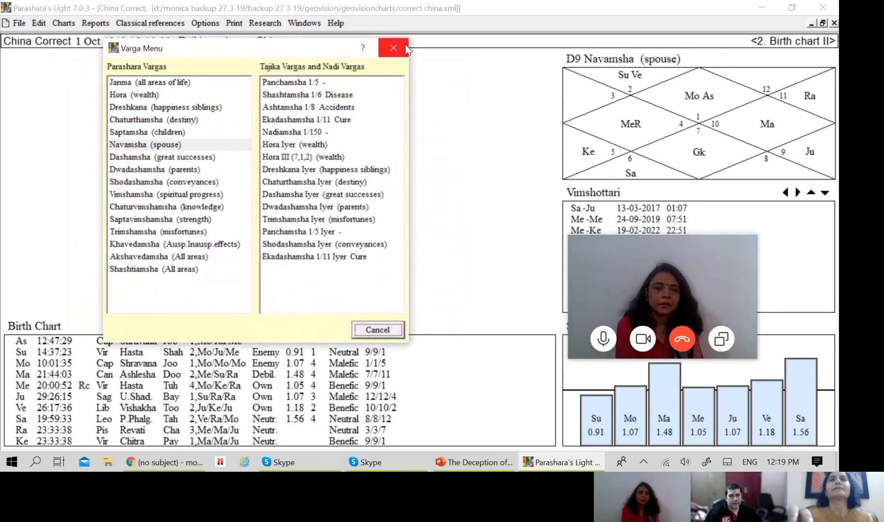
{"action": "left_click", "coordinate": [393, 47]}
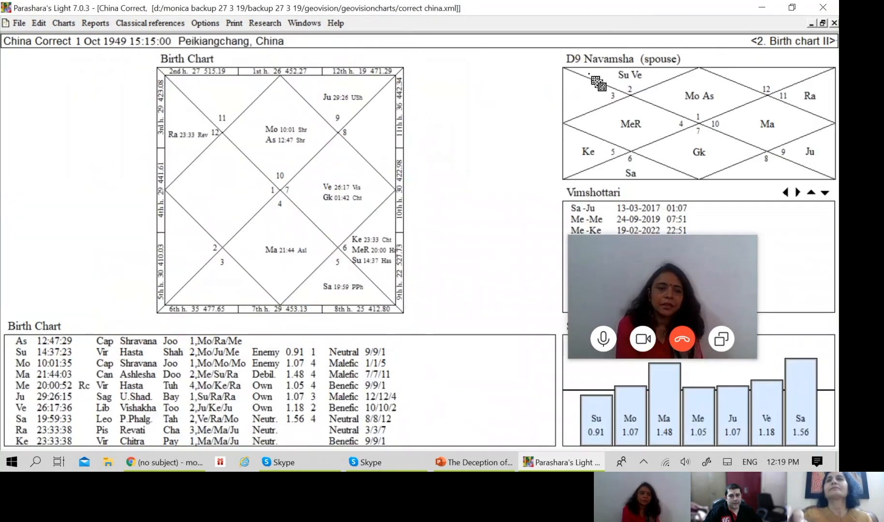
Put the birth Navamsha (D9) sign chart back in the top-right panel
{"action": "left_click", "coordinate": [63, 23]}
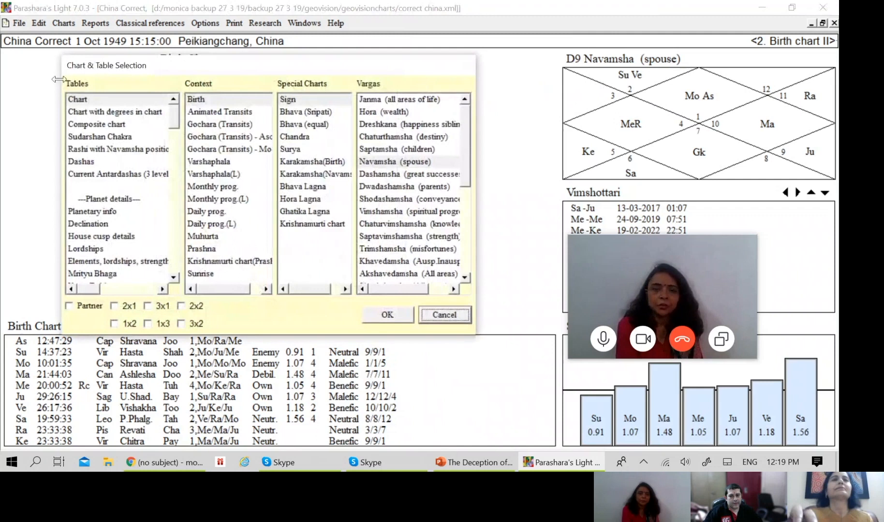
{"action": "left_click", "coordinate": [77, 99]}
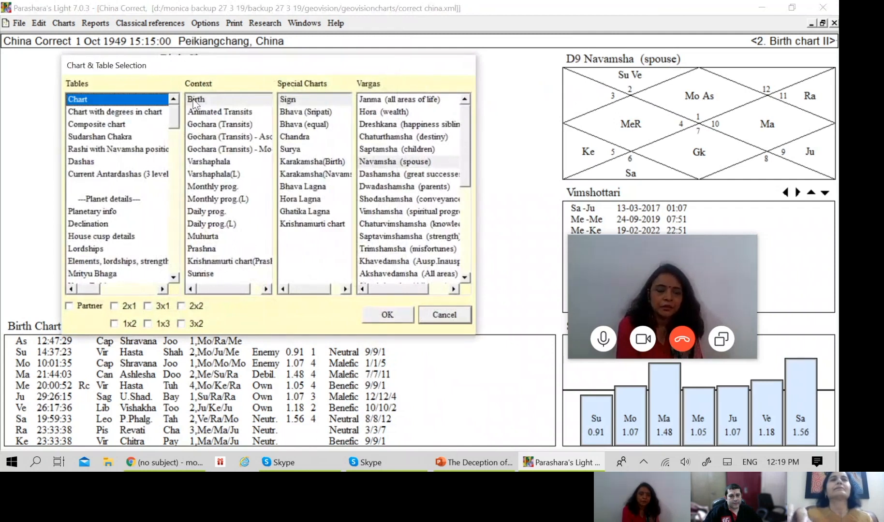
{"action": "left_click", "coordinate": [287, 99]}
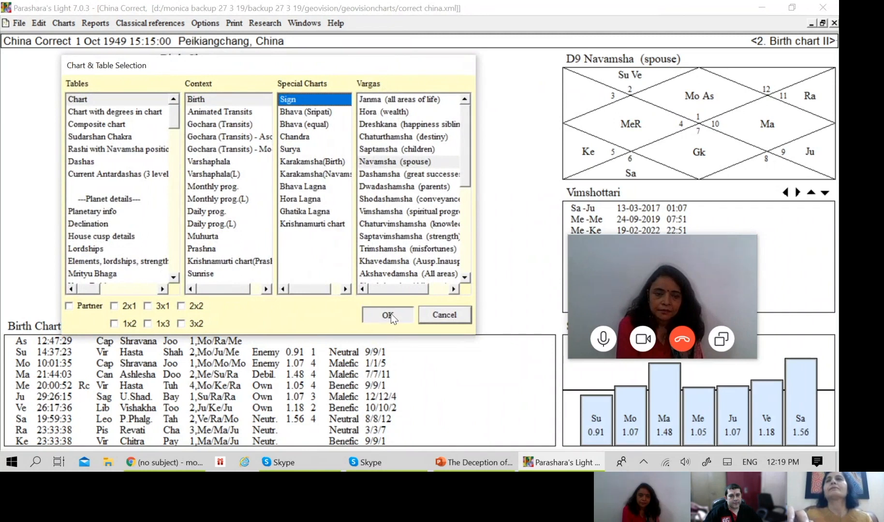
{"action": "left_click", "coordinate": [386, 314]}
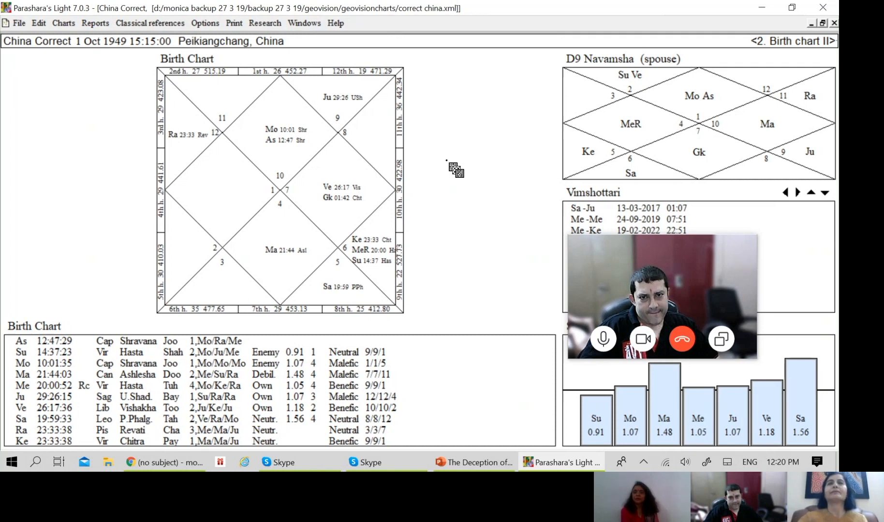
{"action": "left_click", "coordinate": [833, 41]}
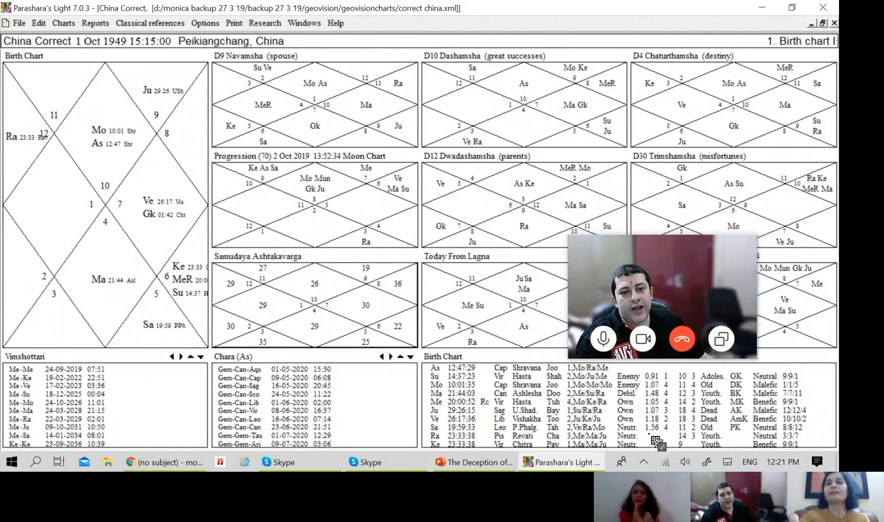
{"action": "mouse_move", "coordinate": [665, 434]}
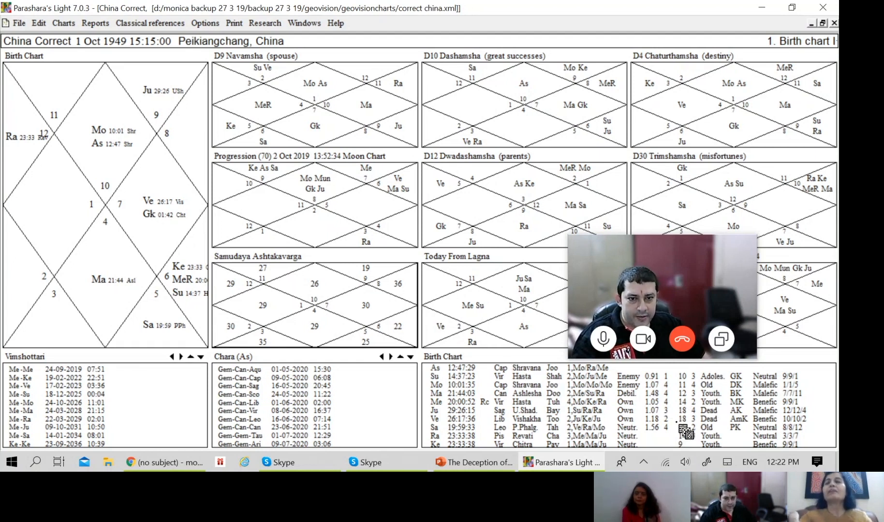
{"action": "mouse_move", "coordinate": [671, 429]}
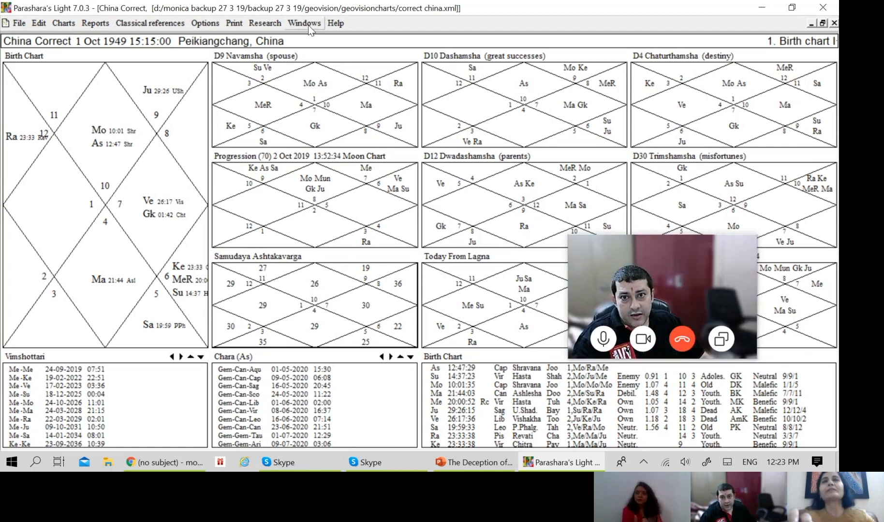
{"action": "left_click", "coordinate": [303, 23]}
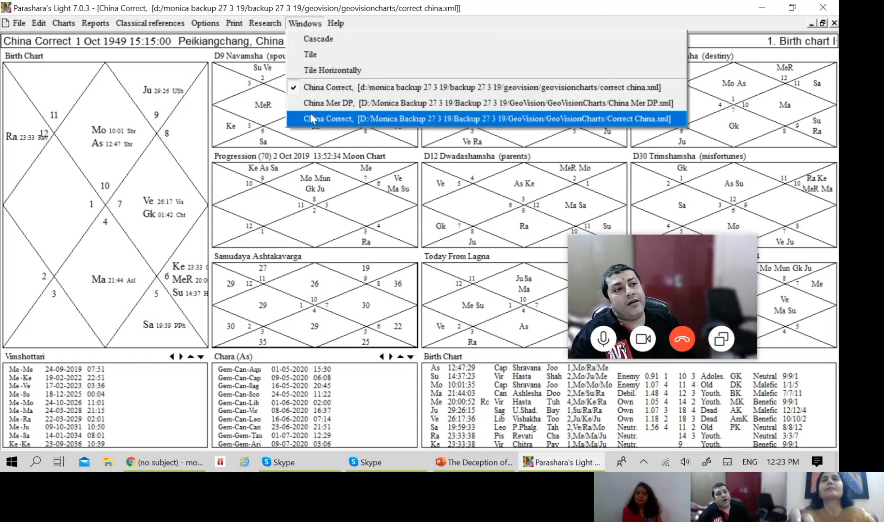
{"action": "left_click", "coordinate": [486, 119]}
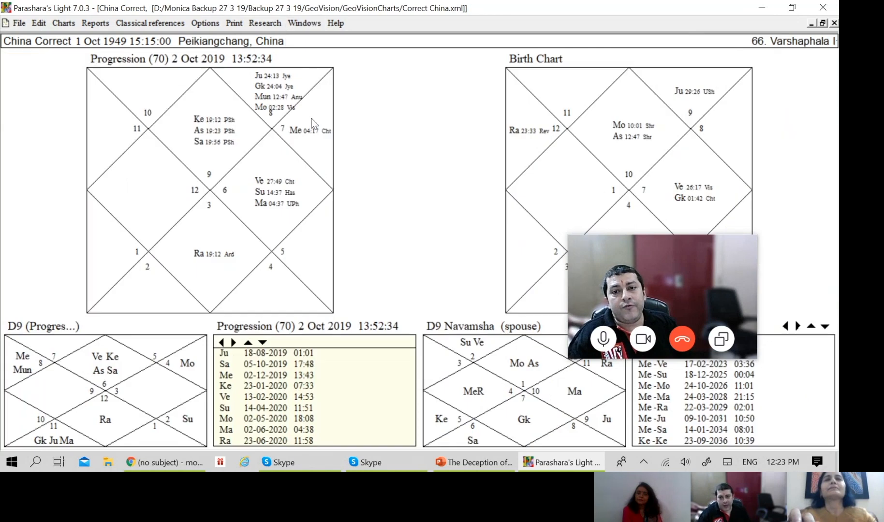
{"action": "mouse_move", "coordinate": [459, 195]}
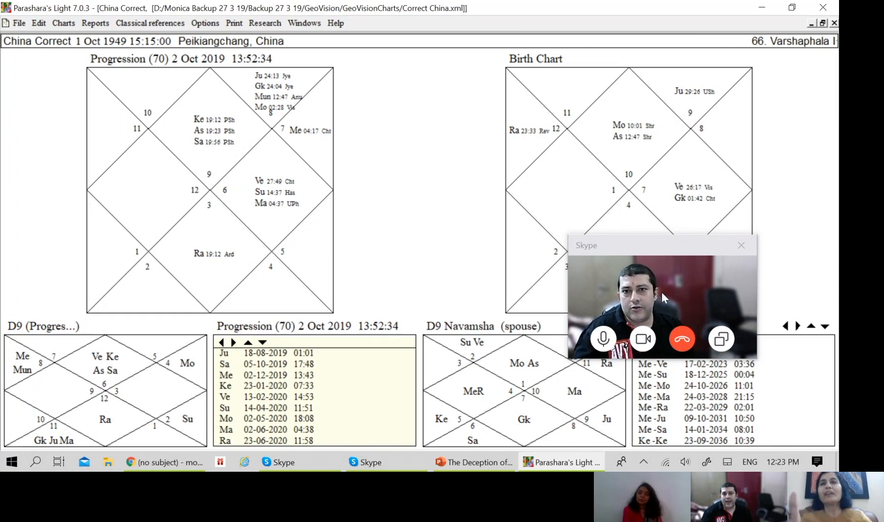
{"action": "mouse_move", "coordinate": [682, 289]}
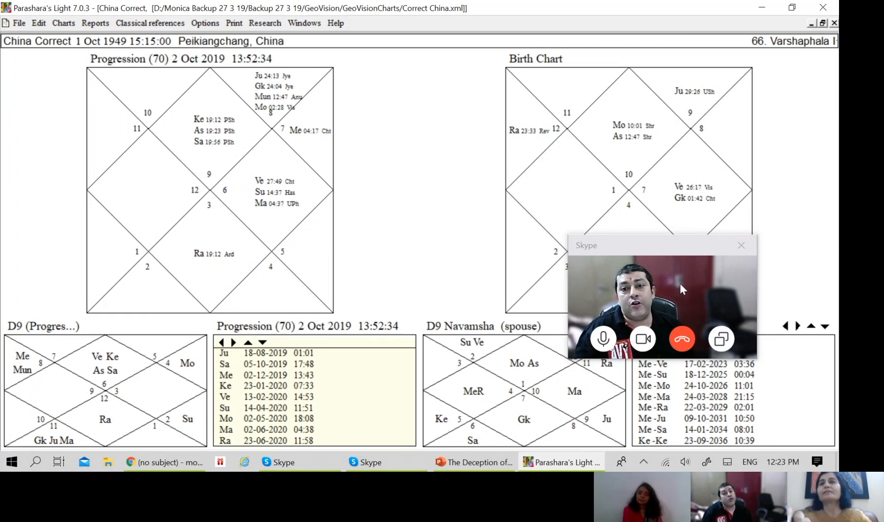
{"action": "mouse_move", "coordinate": [676, 298]}
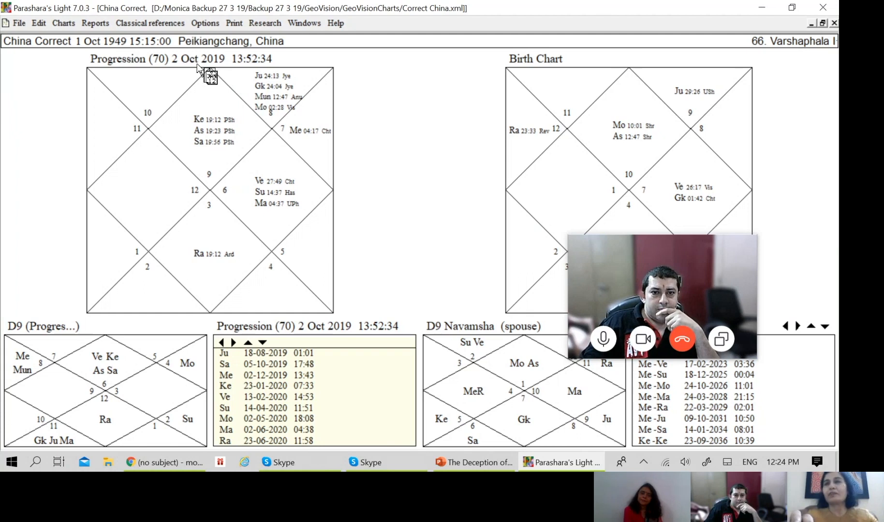
{"action": "mouse_move", "coordinate": [287, 189]}
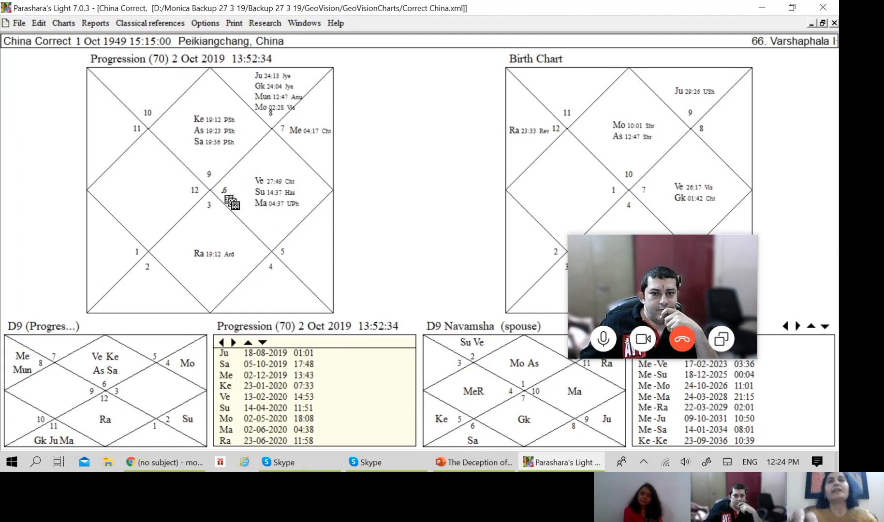
{"action": "mouse_move", "coordinate": [206, 160]}
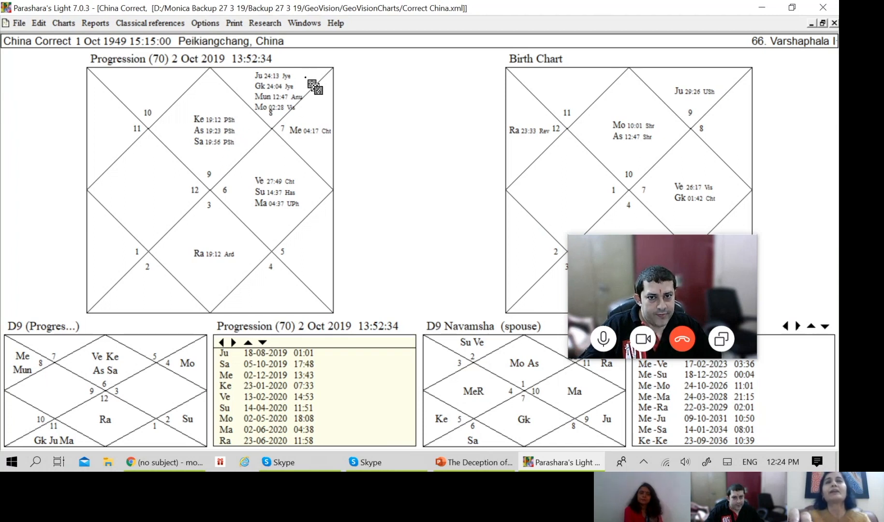
{"action": "mouse_move", "coordinate": [307, 96]}
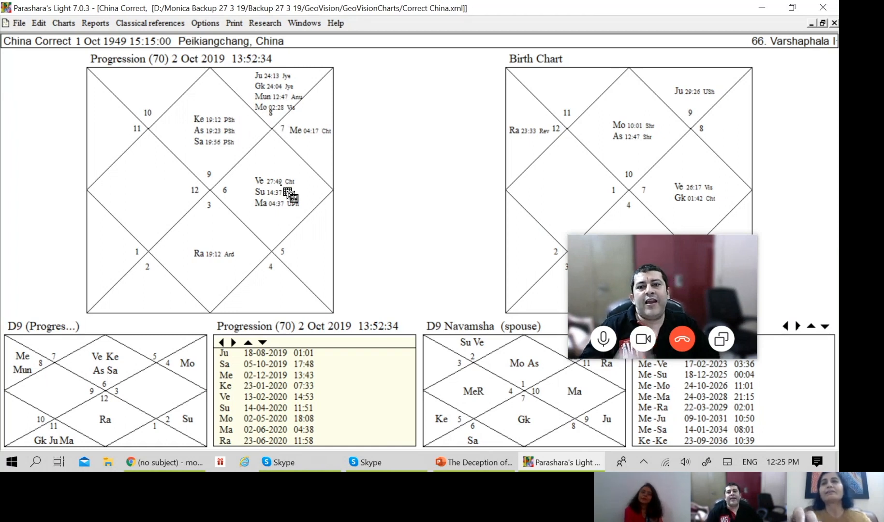
{"action": "mouse_move", "coordinate": [321, 128]}
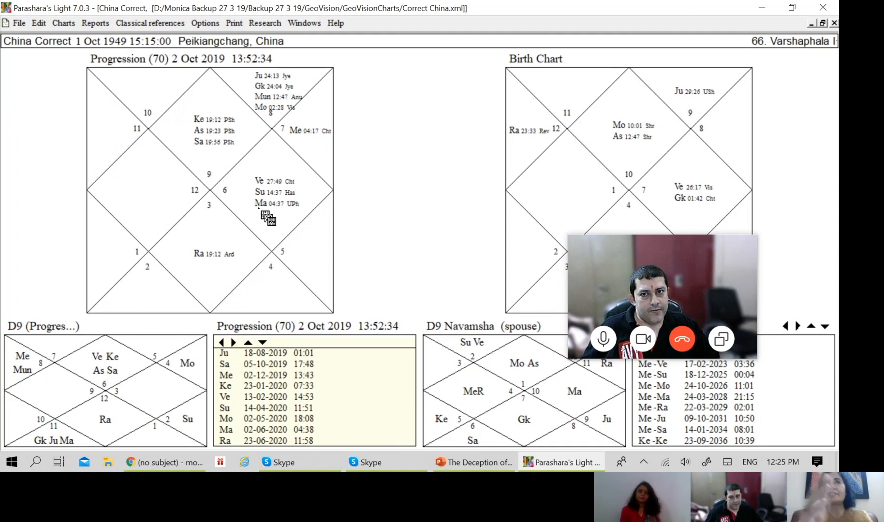
{"action": "mouse_move", "coordinate": [267, 136]}
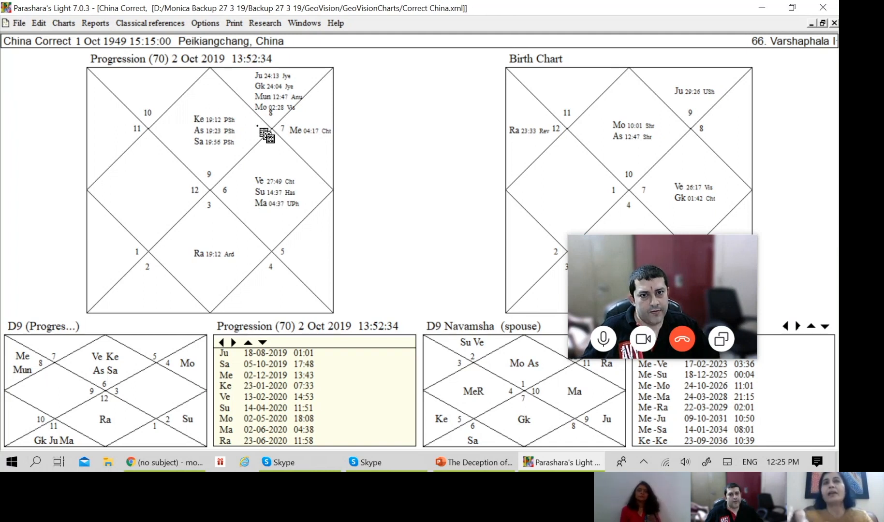
{"action": "mouse_move", "coordinate": [271, 223]}
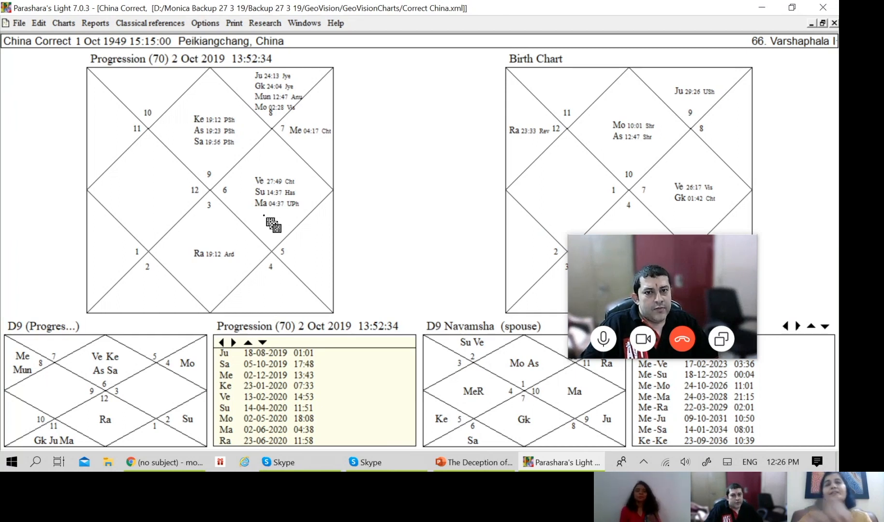
{"action": "mouse_move", "coordinate": [325, 236]}
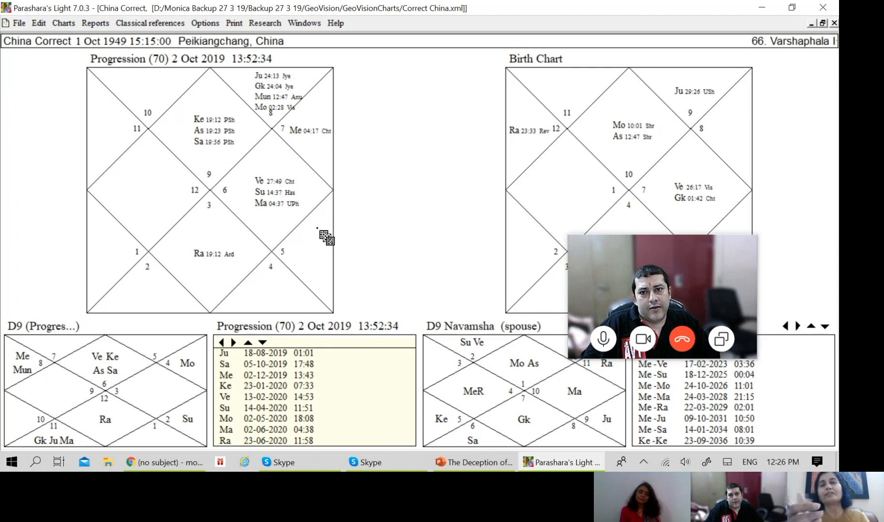
{"action": "mouse_move", "coordinate": [307, 204]}
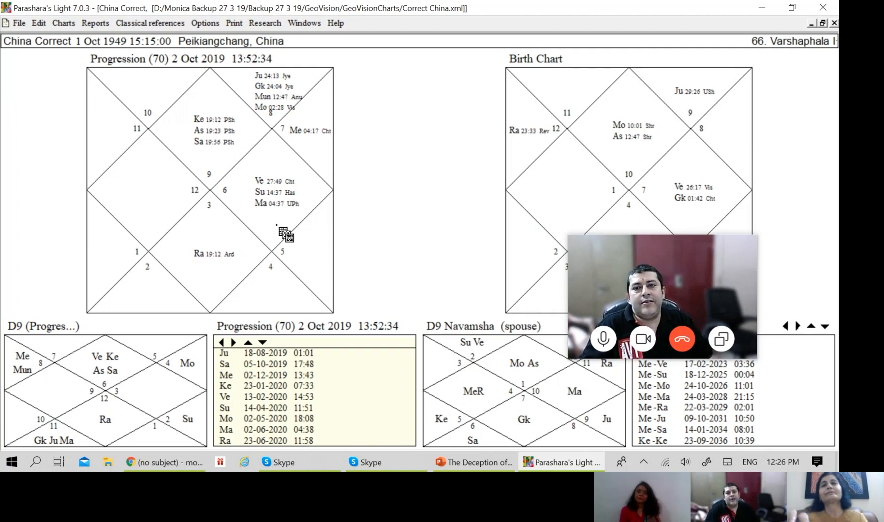
{"action": "mouse_move", "coordinate": [288, 247]}
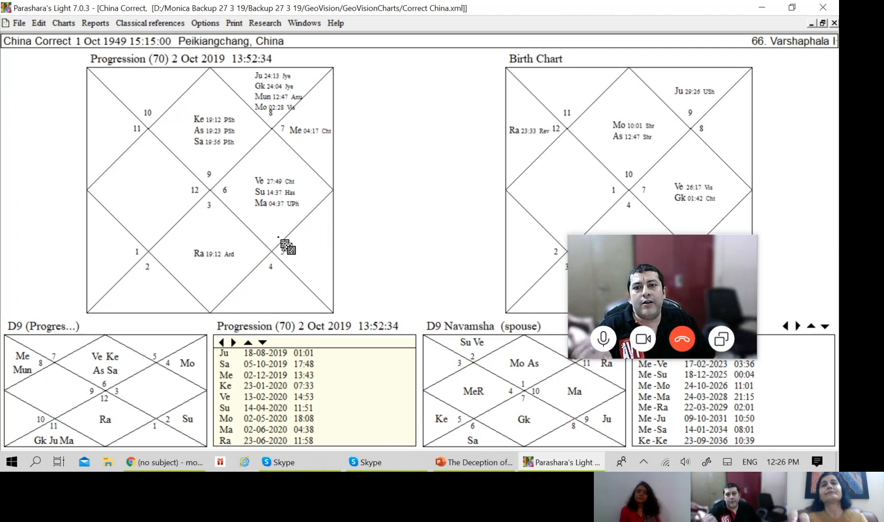
{"action": "mouse_move", "coordinate": [282, 225]}
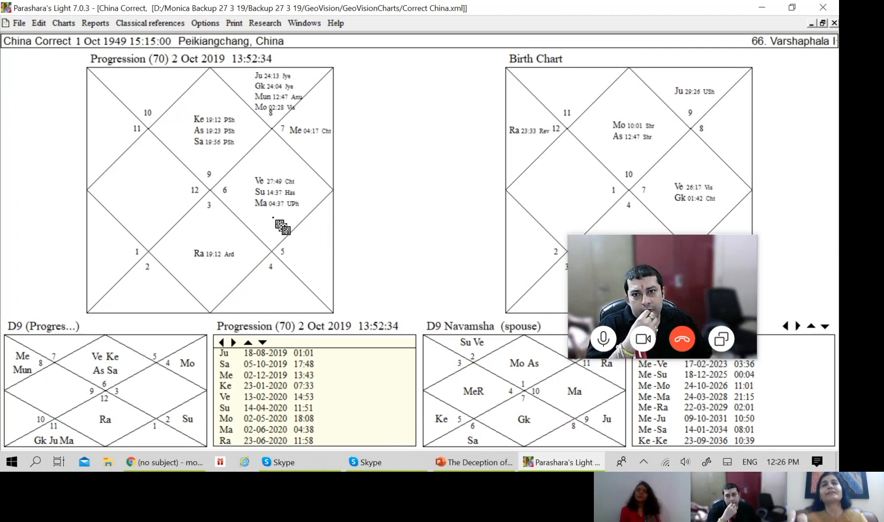
{"action": "mouse_move", "coordinate": [299, 268]}
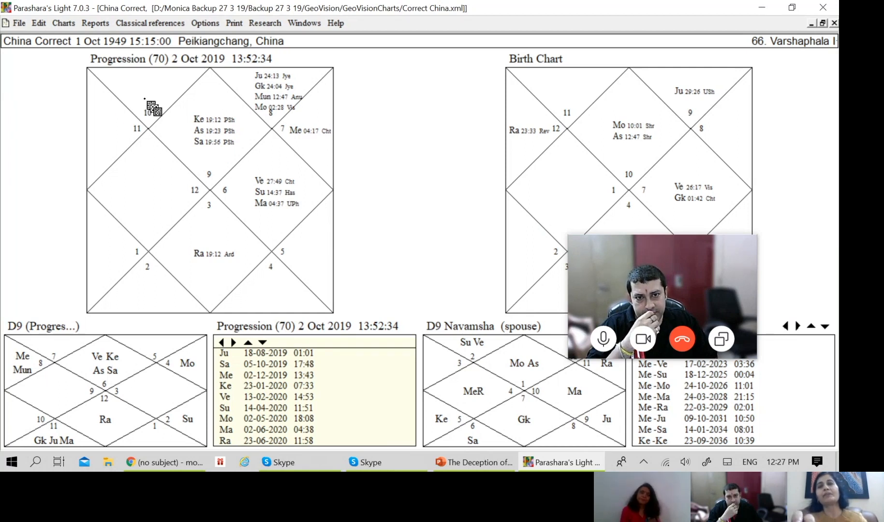
{"action": "mouse_move", "coordinate": [292, 305]}
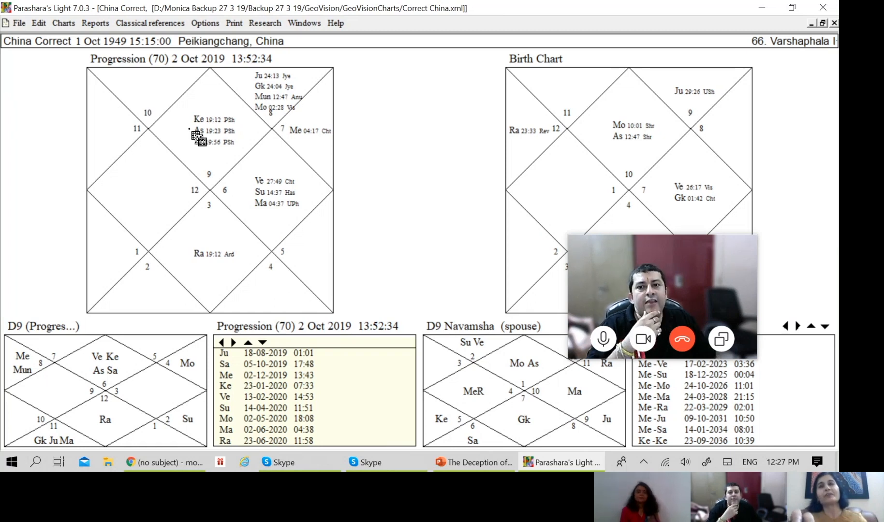
{"action": "mouse_move", "coordinate": [242, 203]}
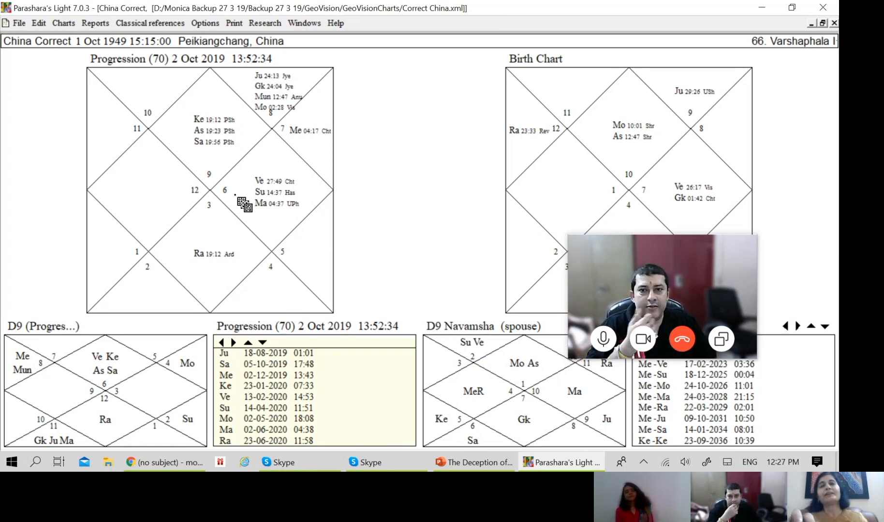